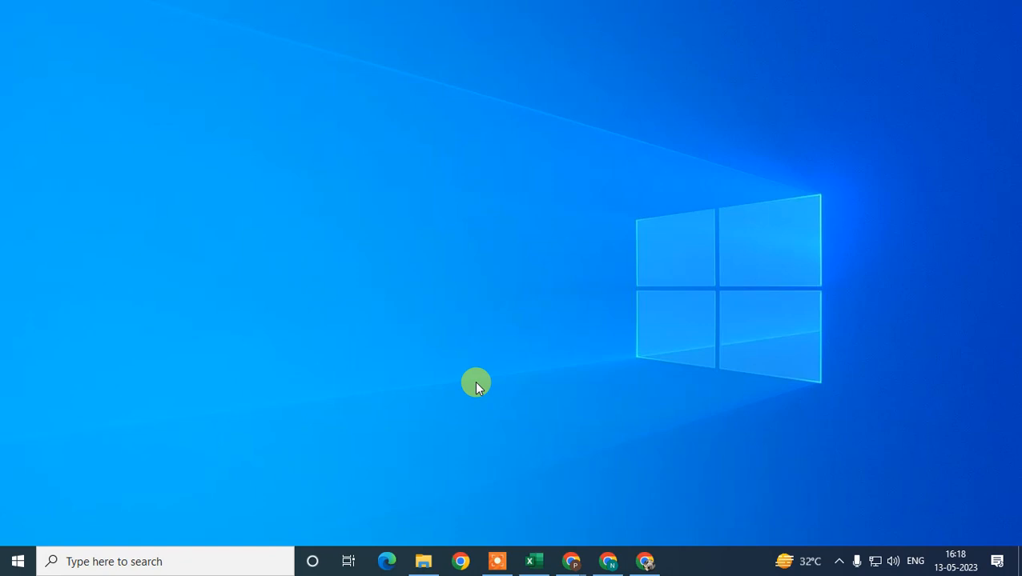
{"action": "mouse_move", "coordinate": [416, 244]}
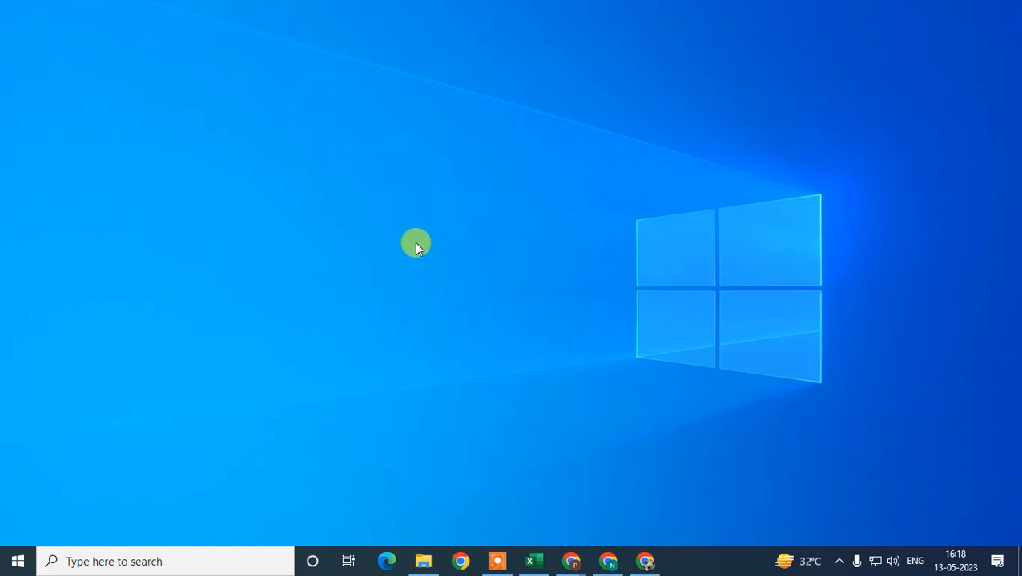
{"action": "mouse_move", "coordinate": [655, 567]}
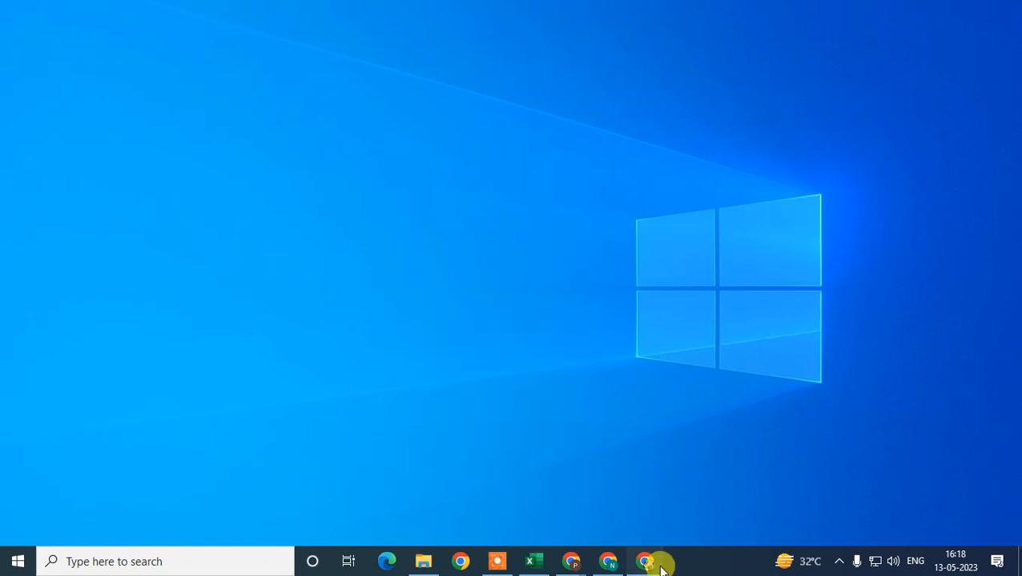
Search Google in Chrome for 'my business' and scroll the results to the managed profile.
{"action": "left_click", "coordinate": [644, 561]}
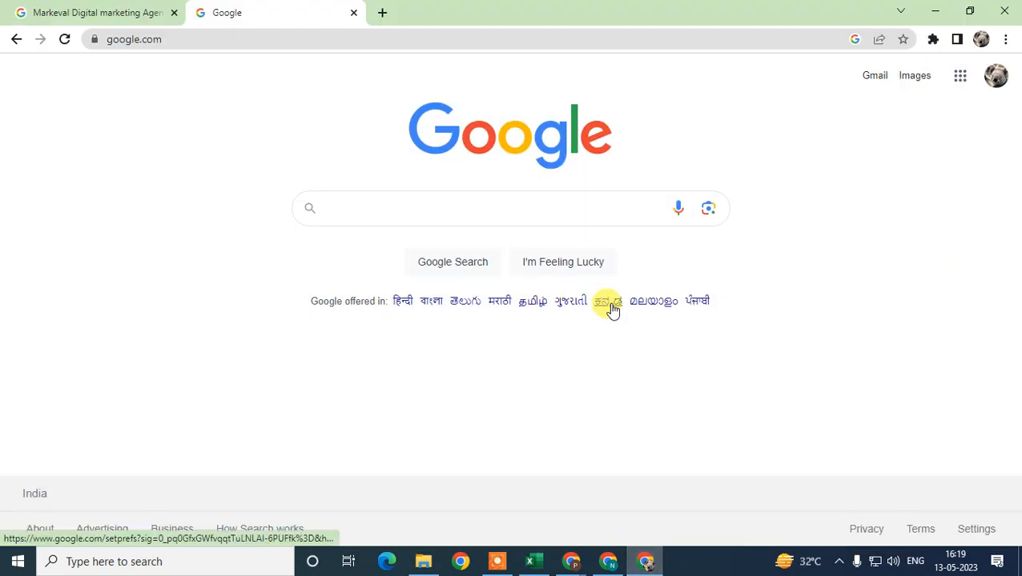
{"action": "mouse_move", "coordinate": [858, 264]}
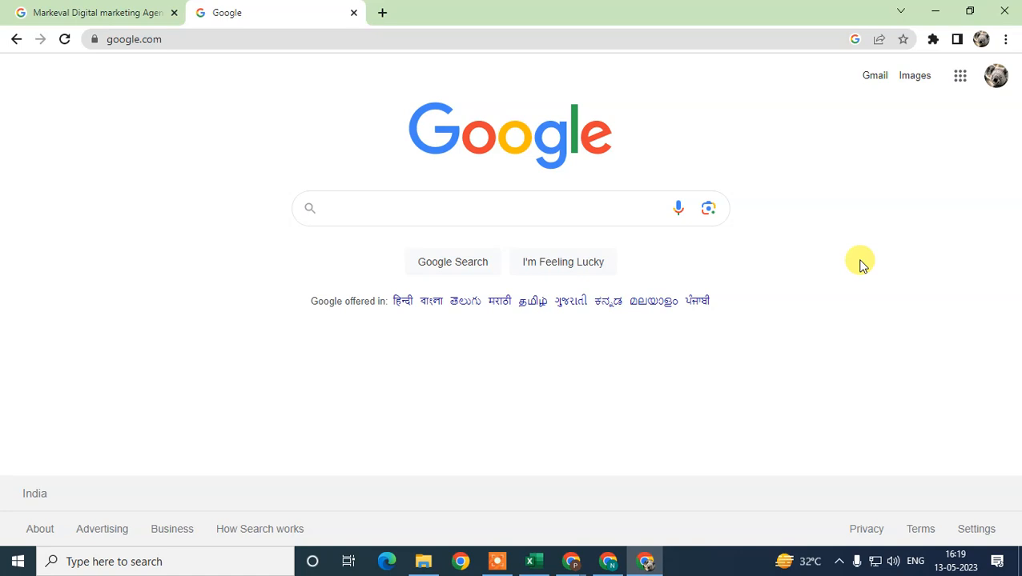
{"action": "left_click", "coordinate": [509, 208]}
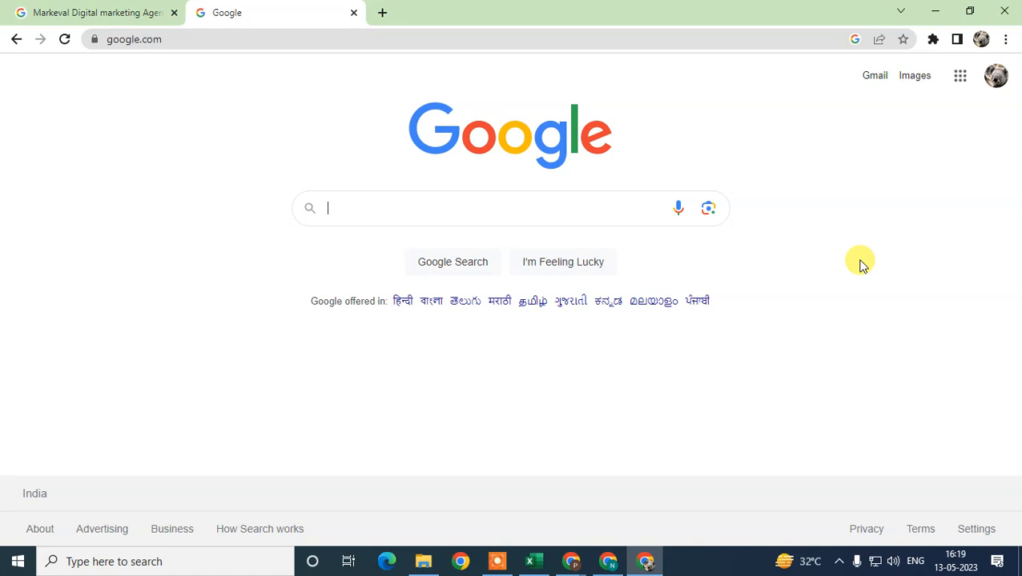
{"action": "mouse_move", "coordinate": [370, 211]}
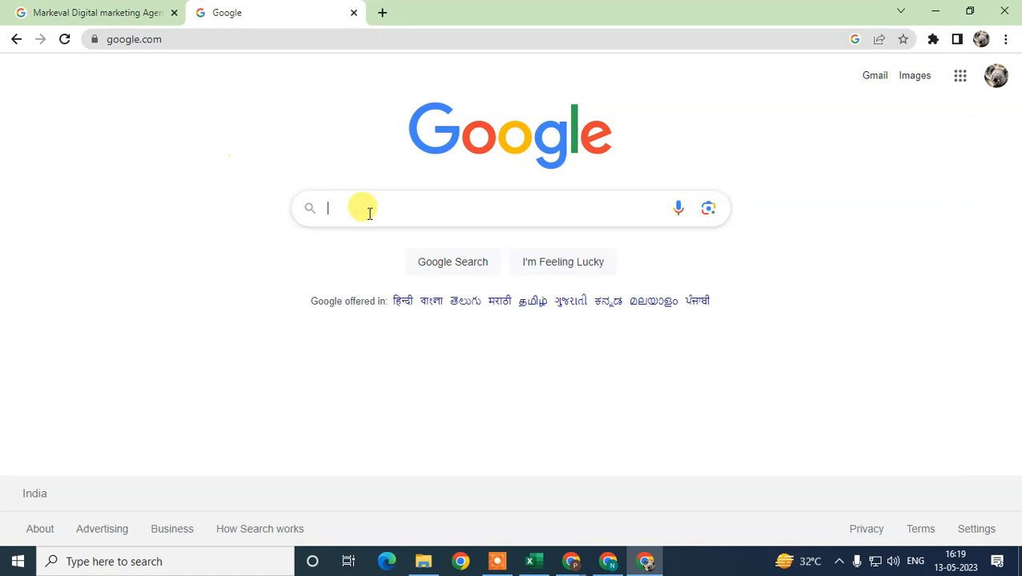
{"action": "type", "text": "my business"}
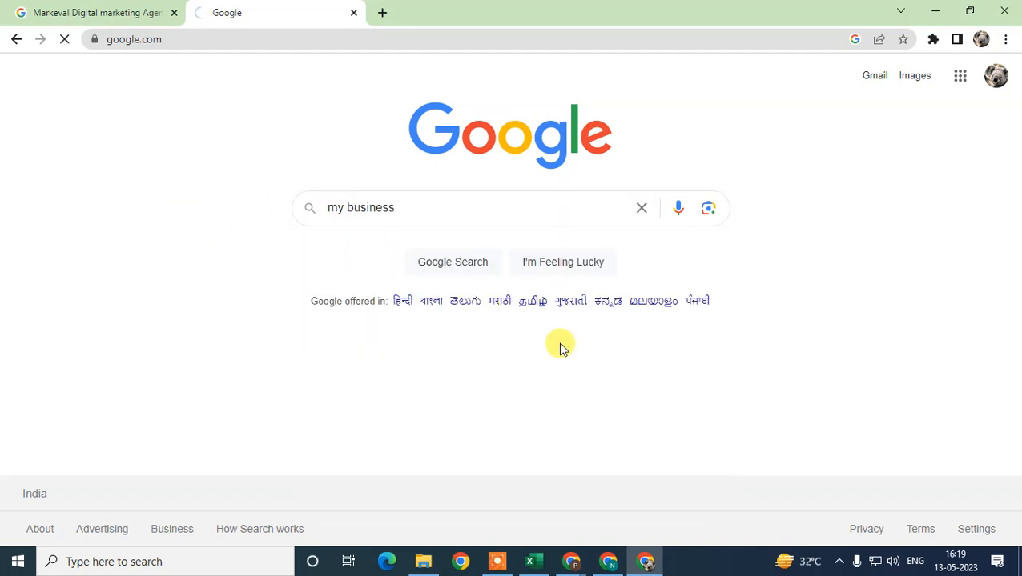
{"action": "left_click", "coordinate": [452, 263]}
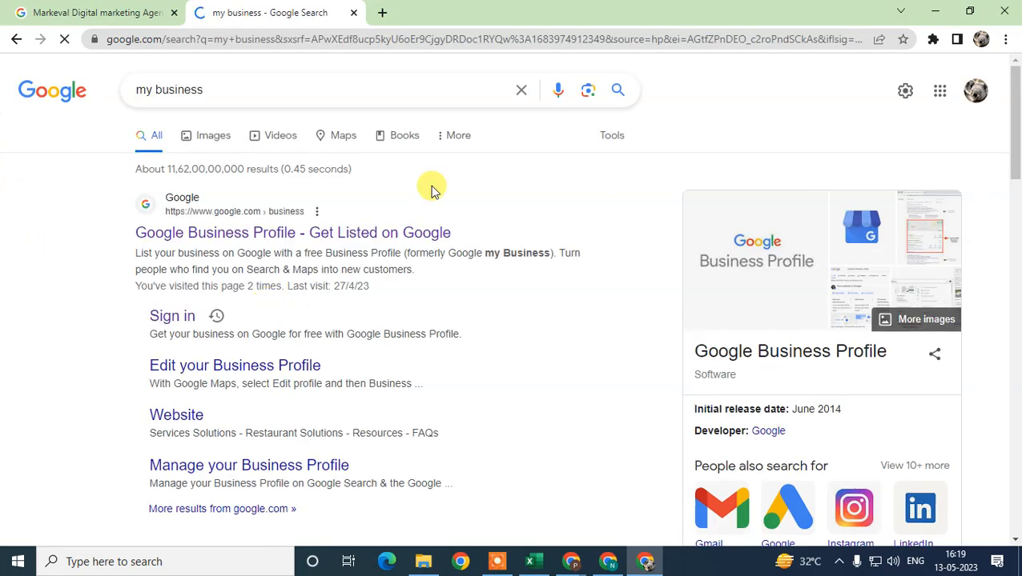
{"action": "scroll", "scroll_direction": "down", "scroll_amount": 3}
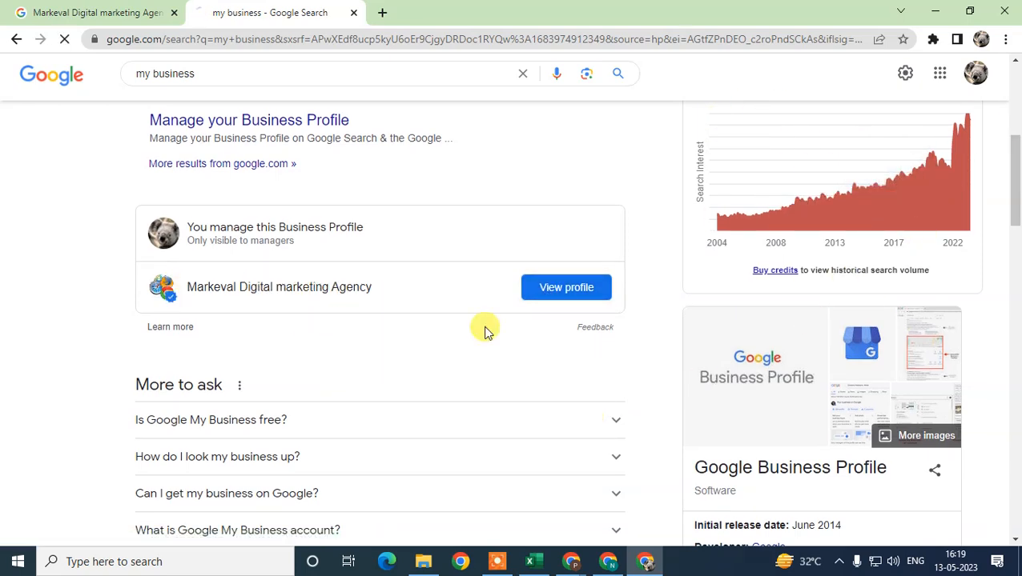
View the Markeval Digital marketing Agency management panel and scroll back to its top.
{"action": "left_click", "coordinate": [567, 287]}
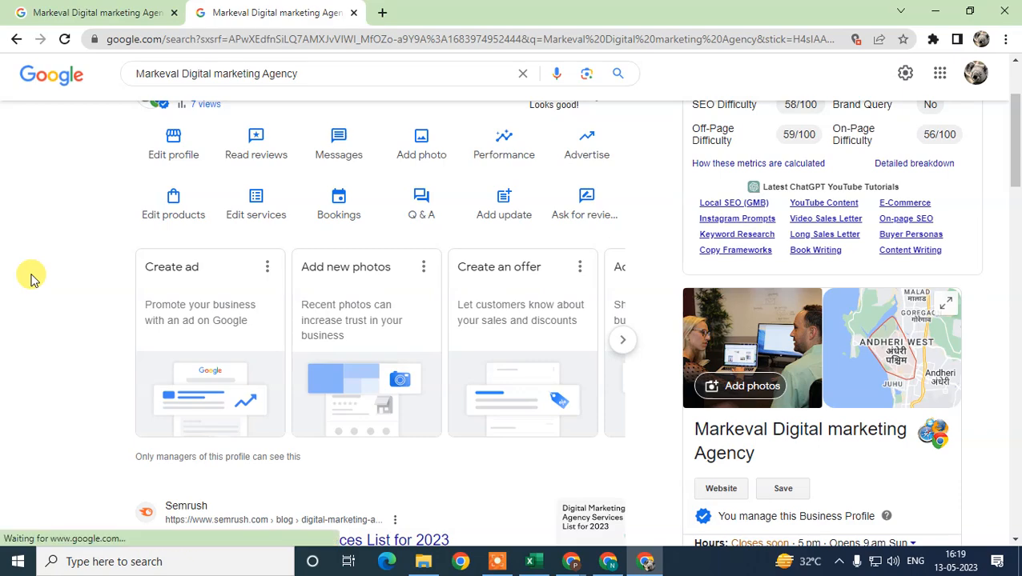
{"action": "scroll", "scroll_direction": "up", "scroll_amount": 3}
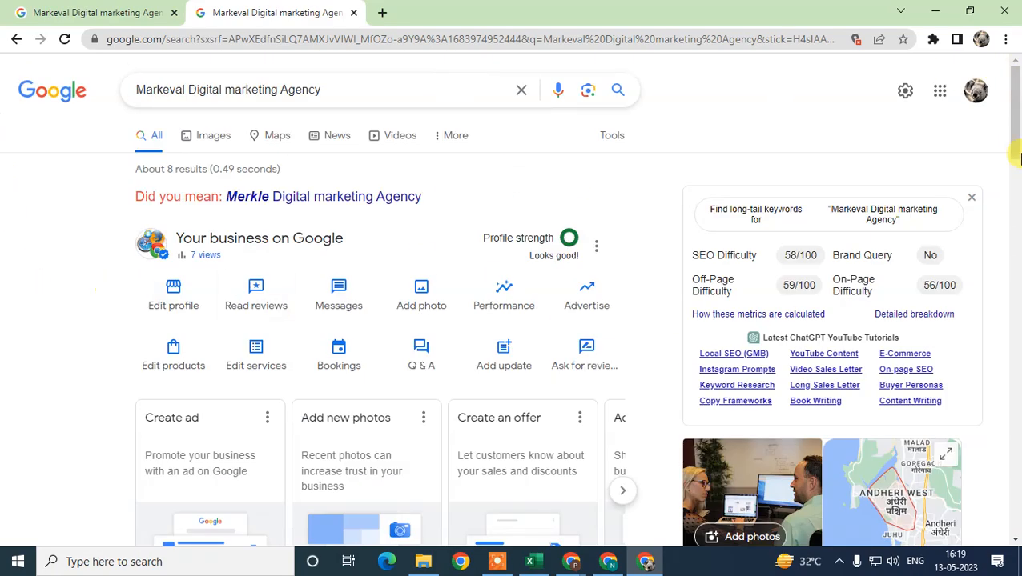
{"action": "scroll", "scroll_direction": "down", "scroll_amount": 3}
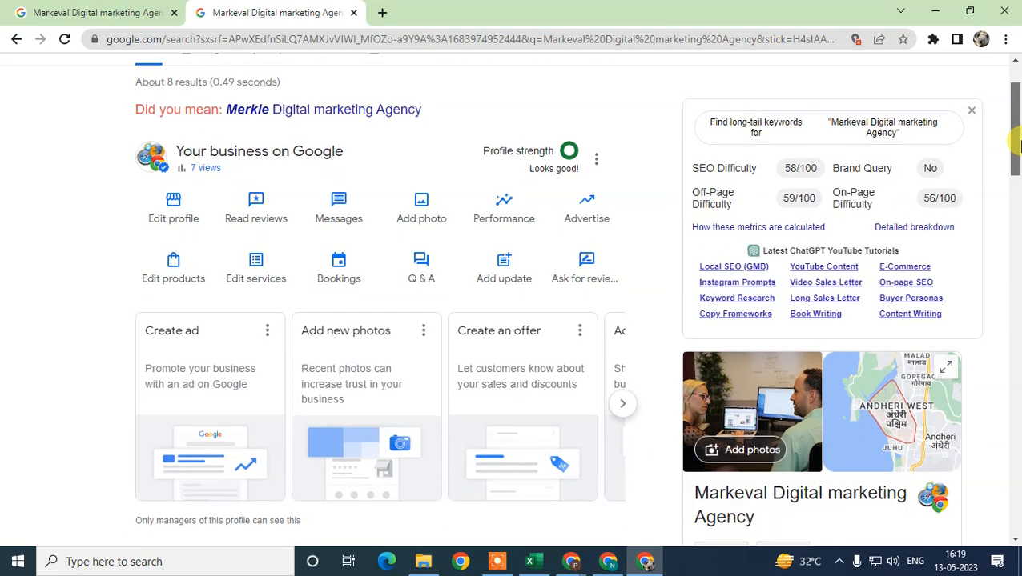
{"action": "scroll", "scroll_direction": "up", "scroll_amount": 3}
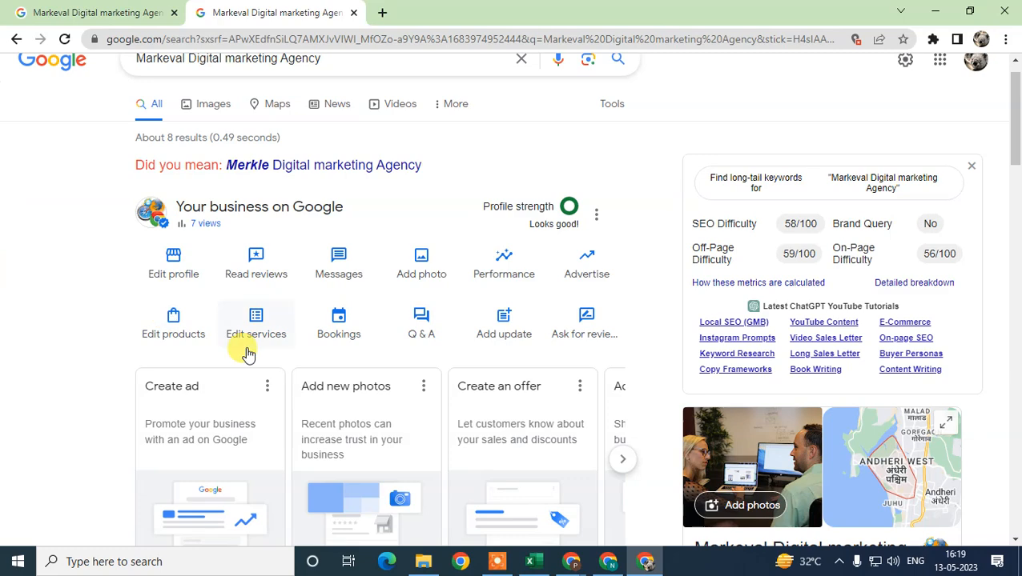
{"action": "mouse_move", "coordinate": [173, 254]}
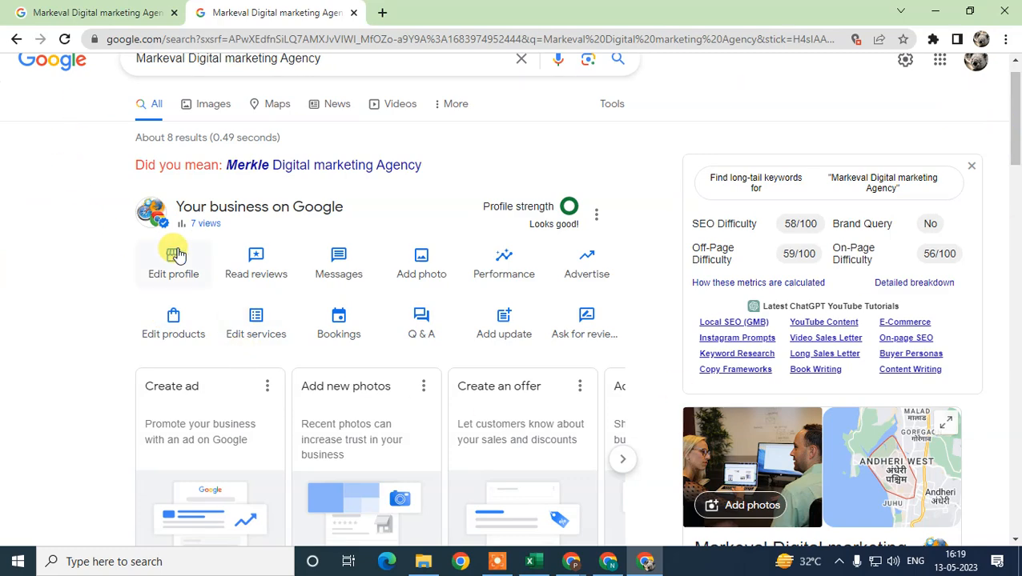
{"action": "scroll", "scroll_direction": "up", "scroll_amount": 3}
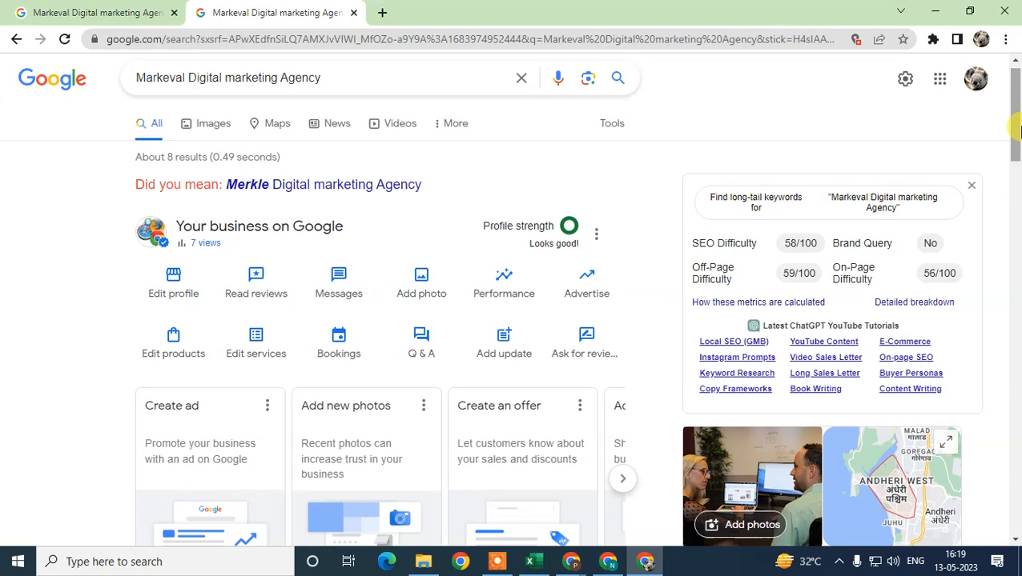
{"action": "mouse_move", "coordinate": [179, 384]}
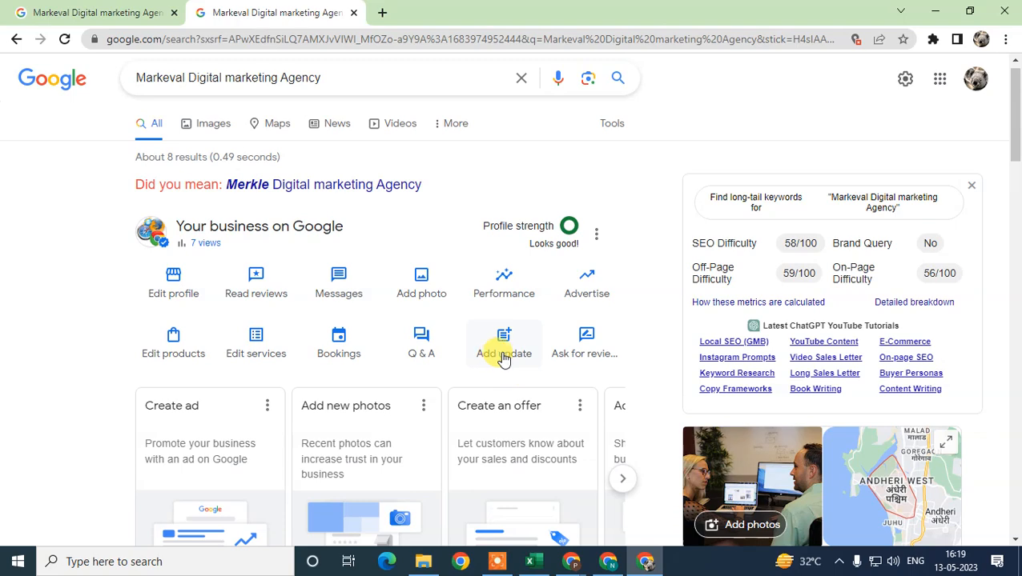
{"action": "mouse_move", "coordinate": [484, 336]}
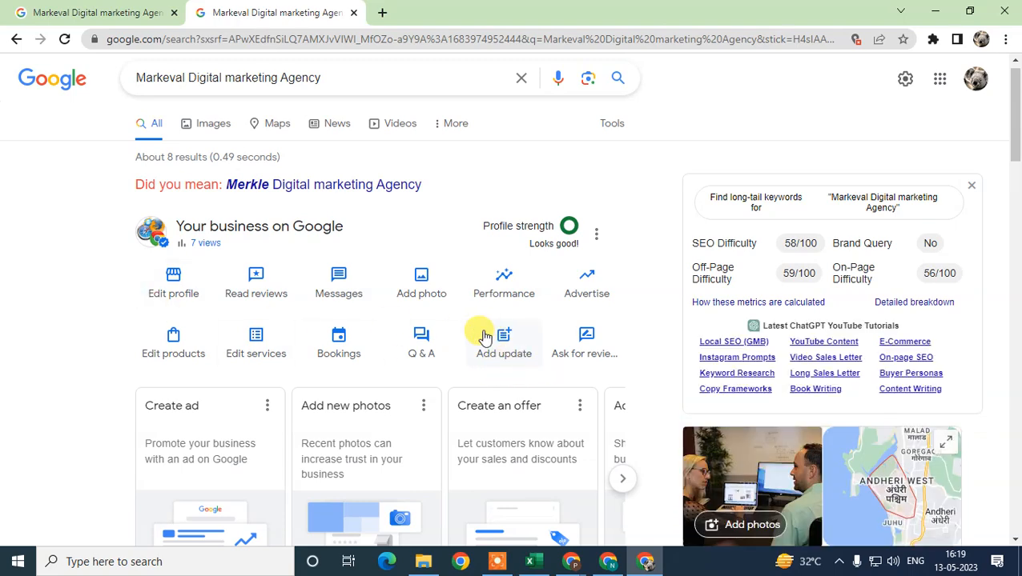
{"action": "mouse_move", "coordinate": [639, 342]}
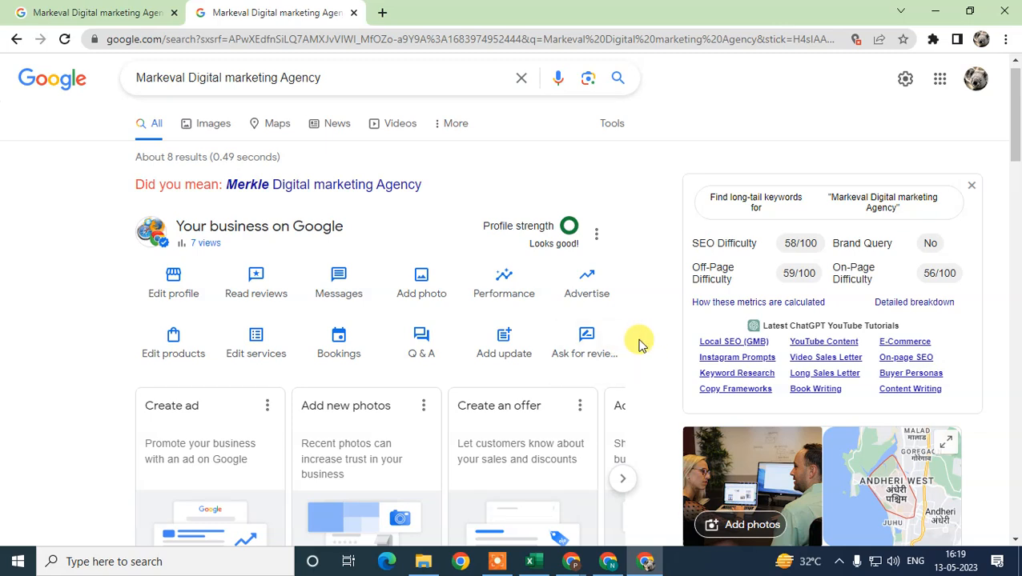
{"action": "mouse_move", "coordinate": [583, 354]}
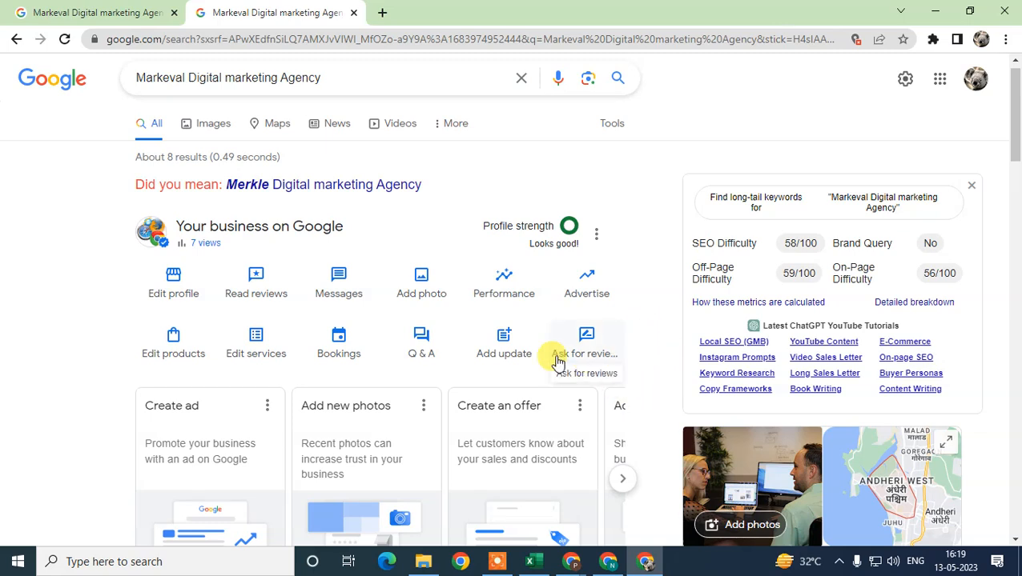
{"action": "mouse_move", "coordinate": [503, 343]}
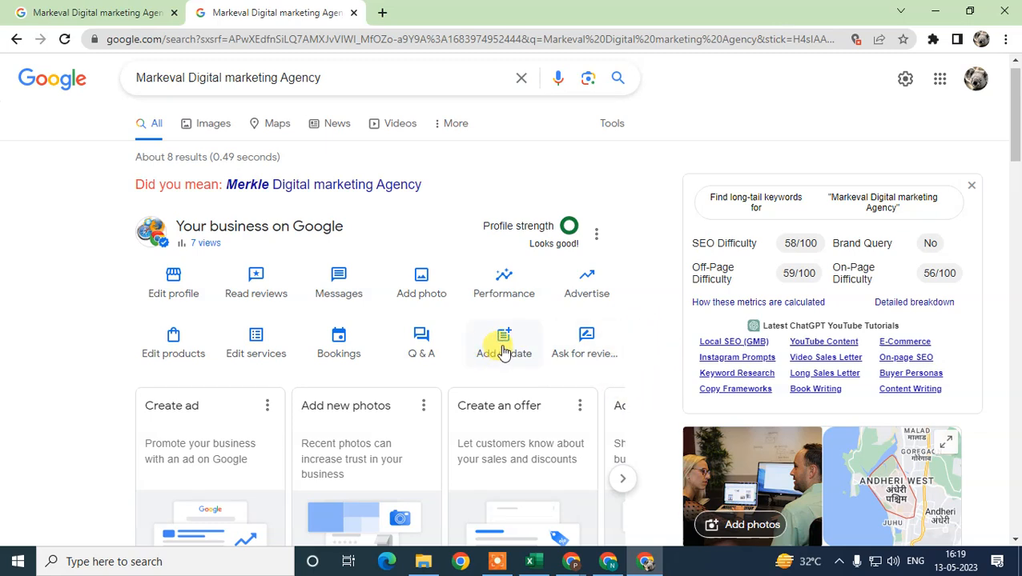
Start a new regular update post from the profile panel's Add update option.
{"action": "left_click", "coordinate": [503, 342]}
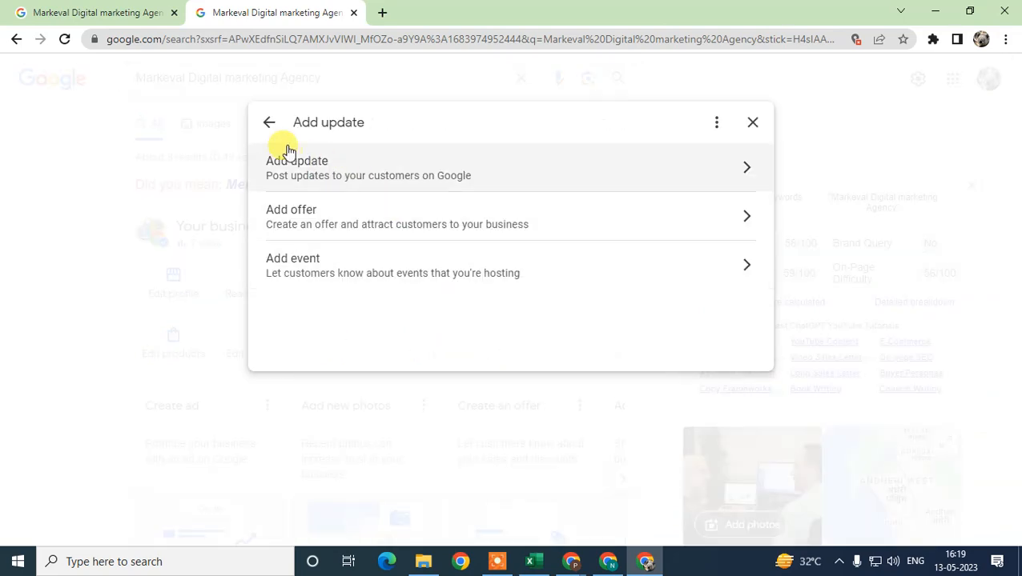
{"action": "mouse_move", "coordinate": [294, 218]}
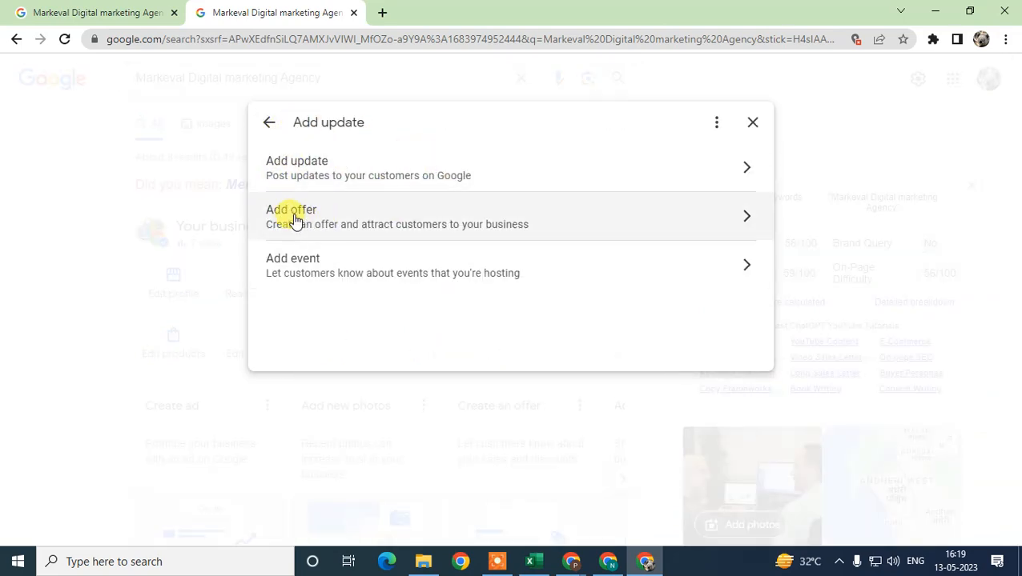
{"action": "mouse_move", "coordinate": [266, 176]}
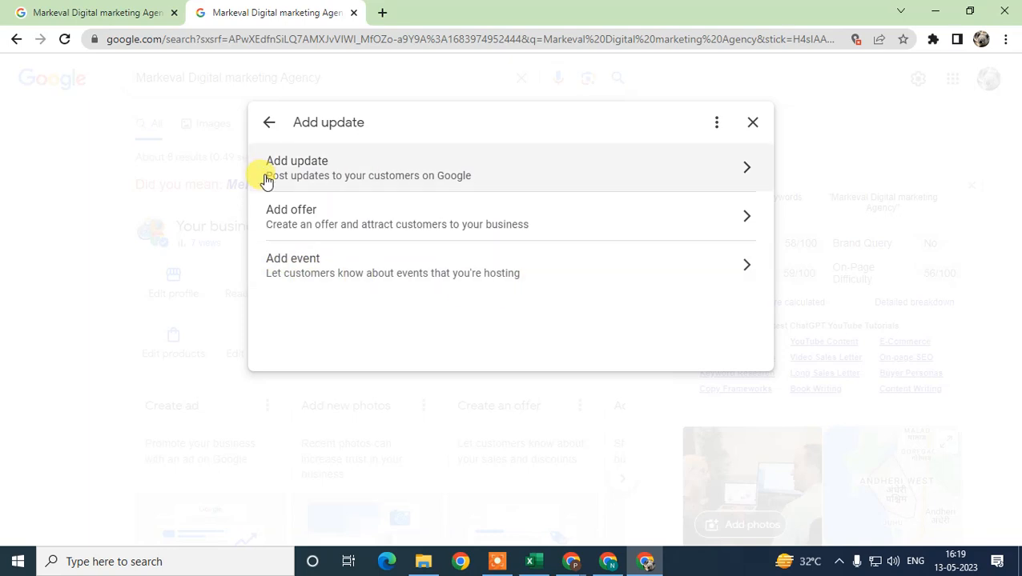
{"action": "left_click", "coordinate": [505, 168]}
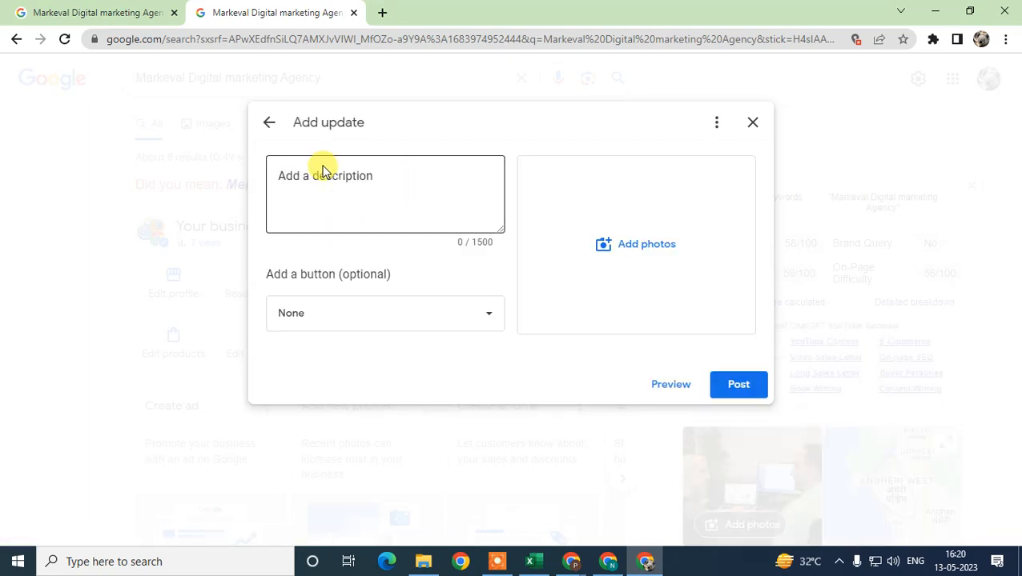
Enter placeholder description text and set the post's button to Book after trying Order online.
{"action": "type", "text": "afasdf asdf"}
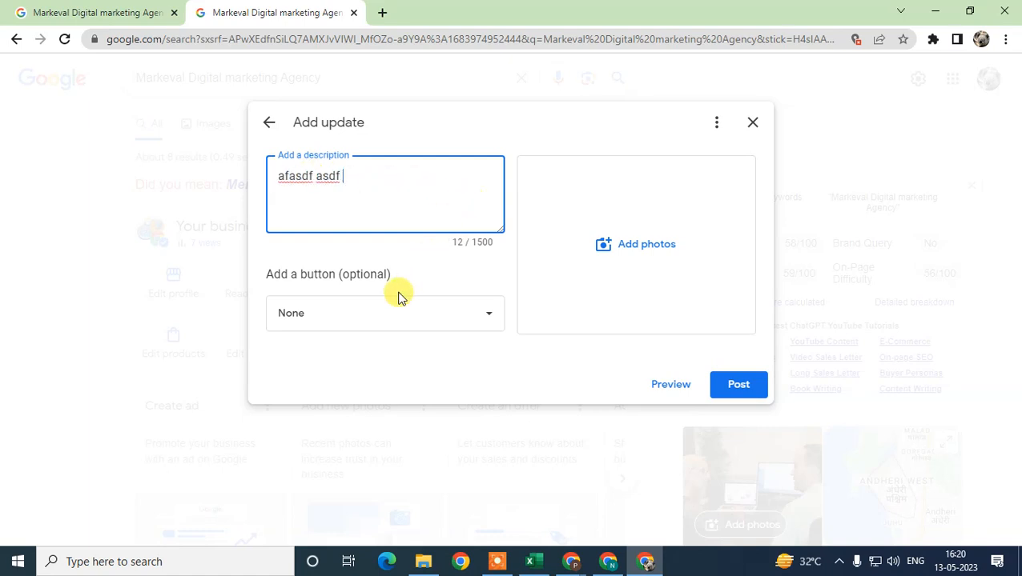
{"action": "left_click", "coordinate": [384, 312]}
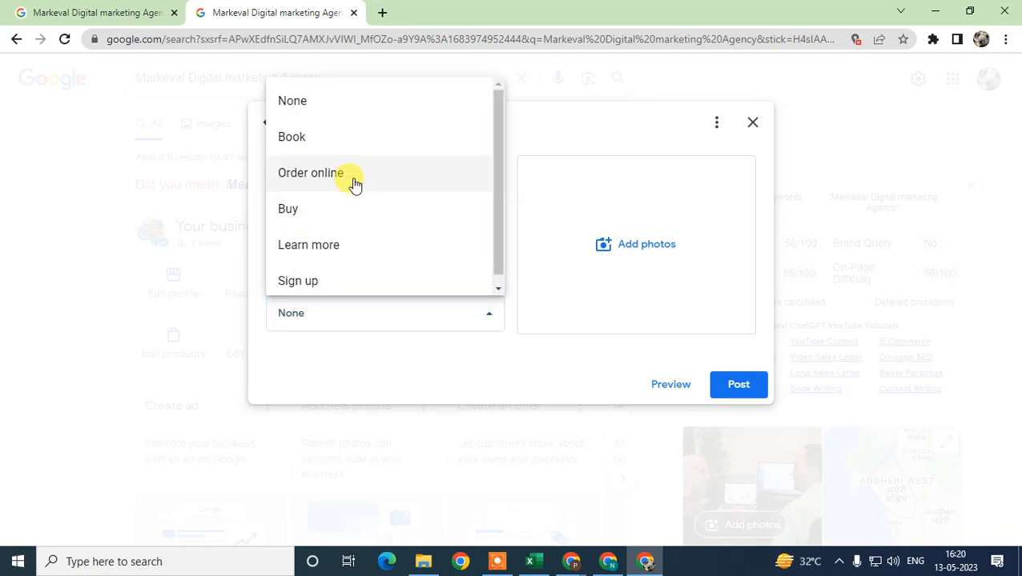
{"action": "left_click", "coordinate": [311, 173]}
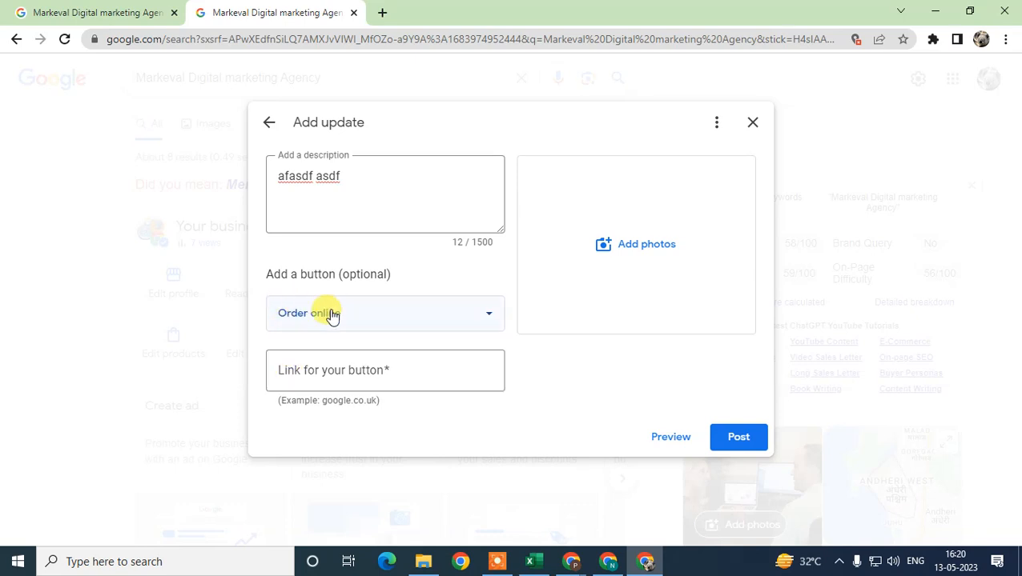
{"action": "left_click", "coordinate": [384, 313]}
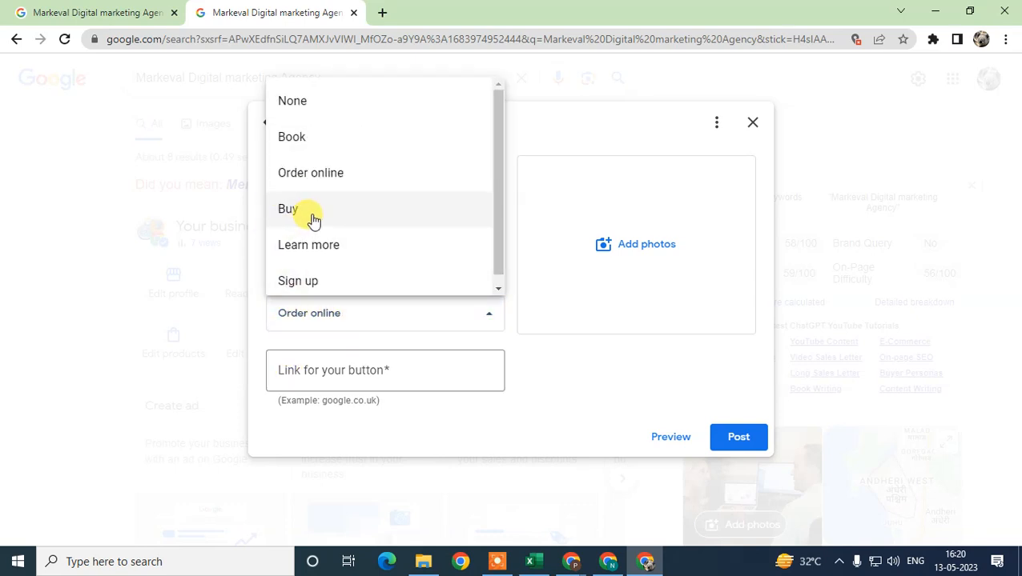
{"action": "mouse_move", "coordinate": [293, 191]}
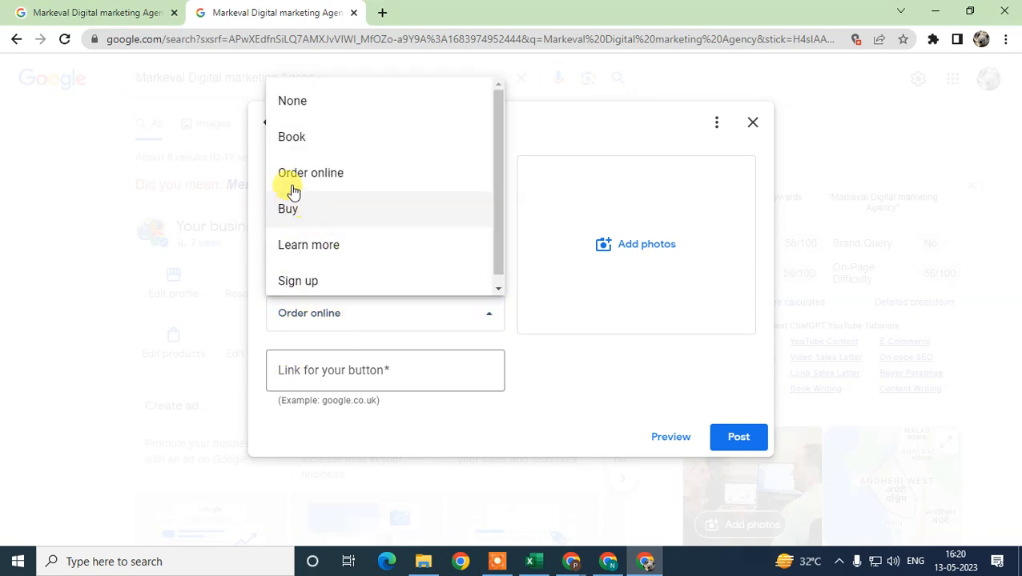
{"action": "left_click", "coordinate": [291, 136]}
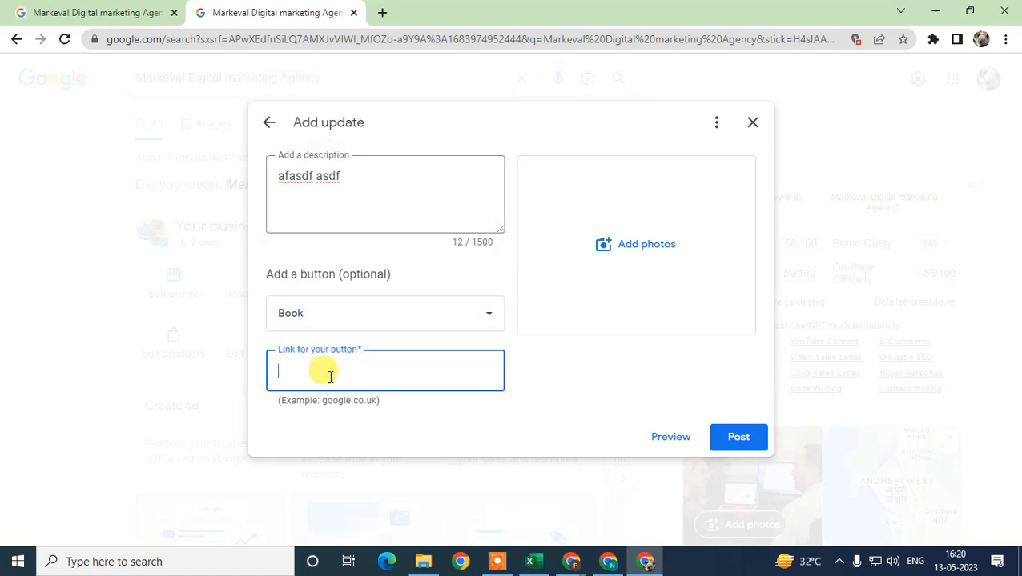
{"action": "type", "text": "asfa sfasfsdf"}
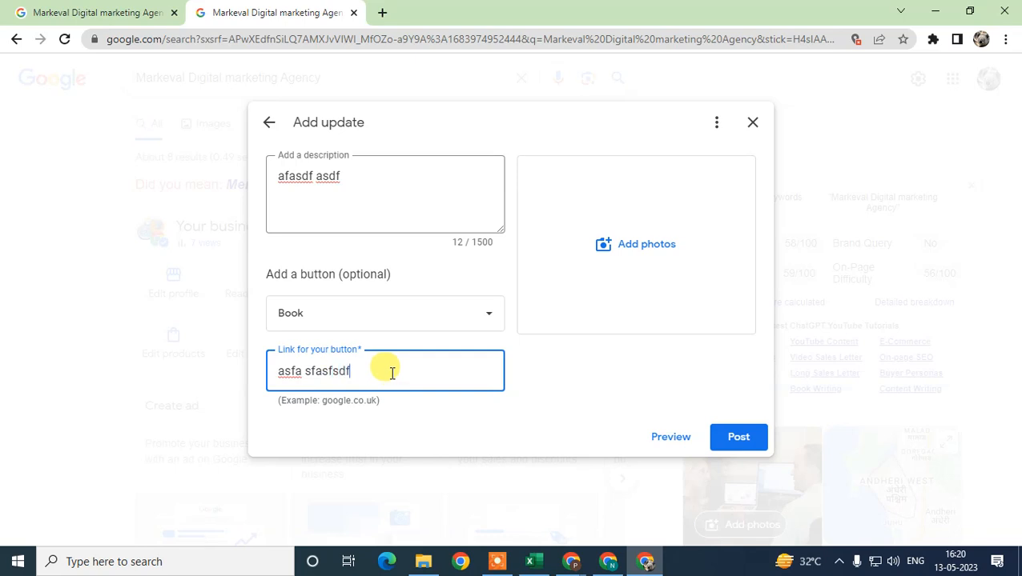
{"action": "type", "text": "sdf"}
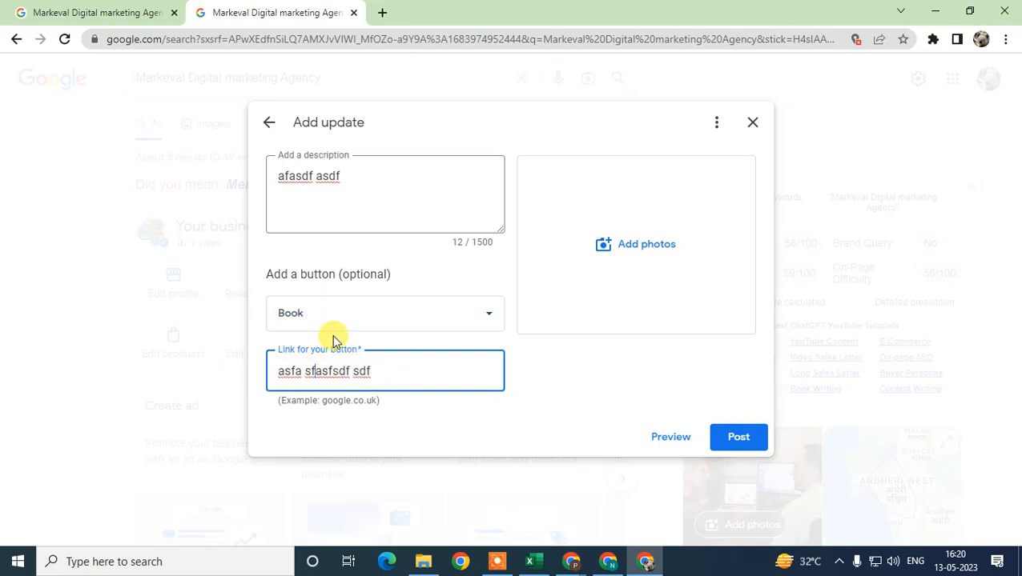
{"action": "type", "text": "www"}
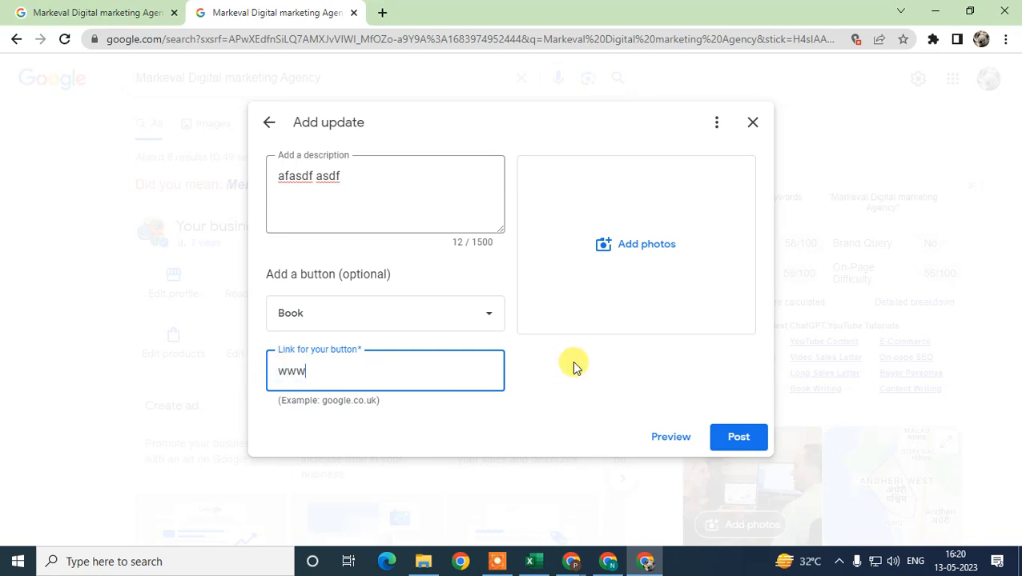
{"action": "type", "text": "abx"}
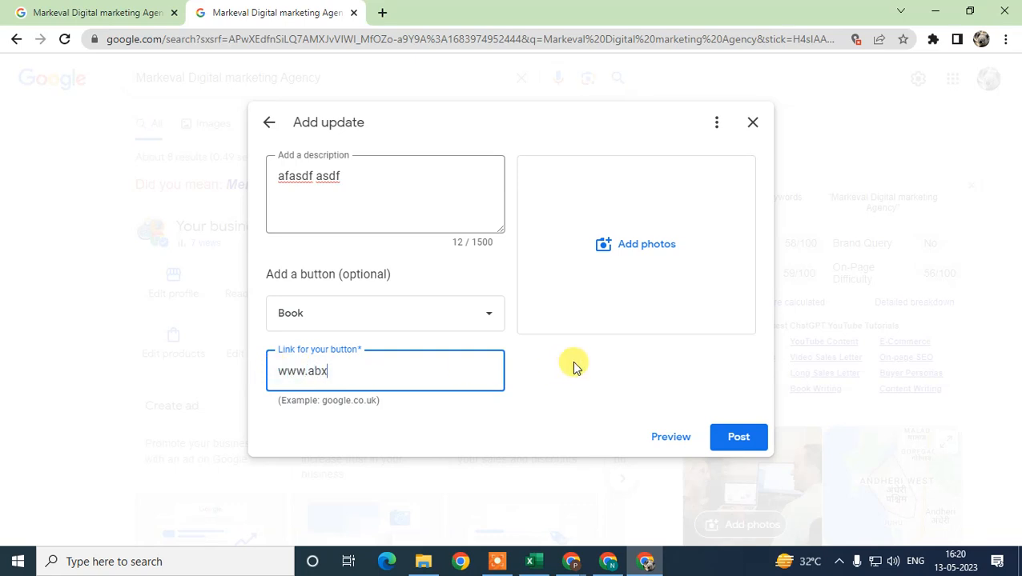
{"action": "type", "text": ".com"}
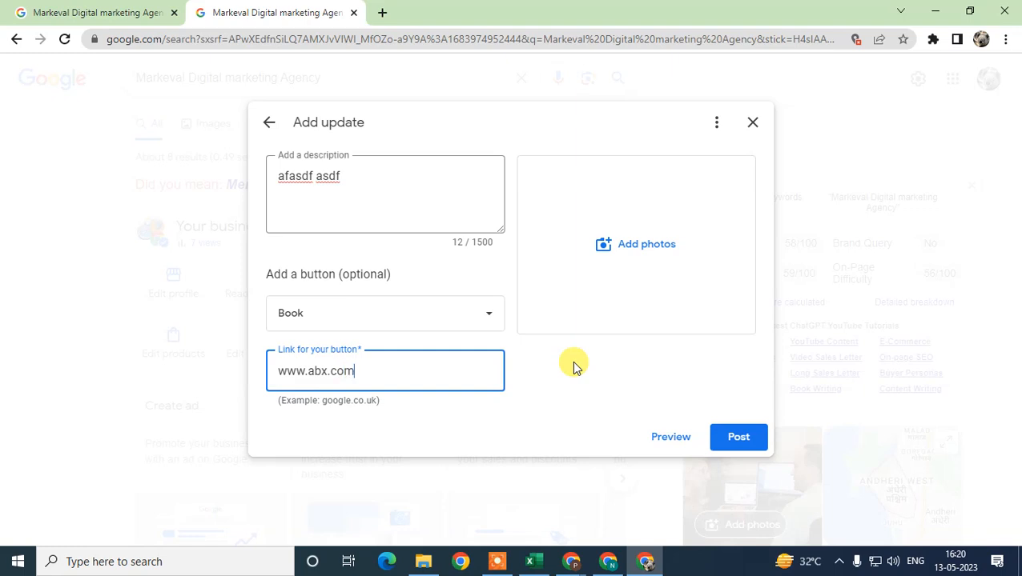
{"action": "mouse_move", "coordinate": [543, 402]}
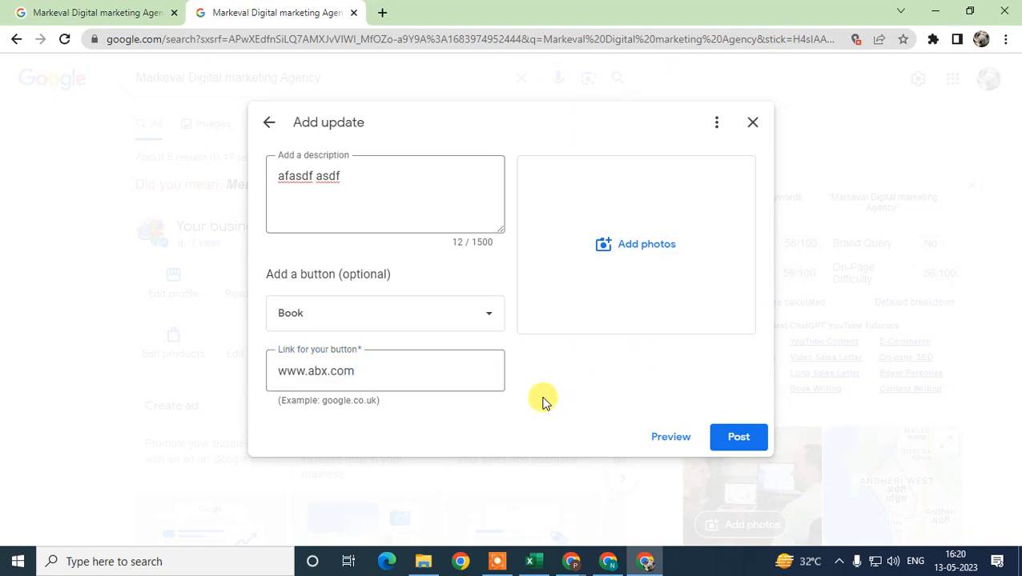
Make the description area taller and delete all of its text, leaving it empty.
{"action": "left_click", "coordinate": [385, 193]}
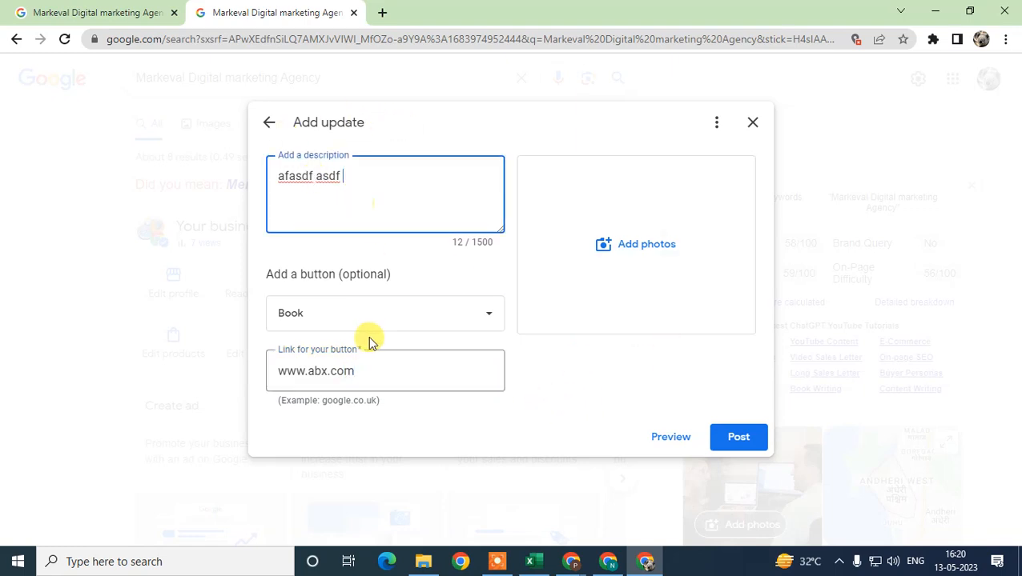
{"action": "mouse_move", "coordinate": [631, 381]}
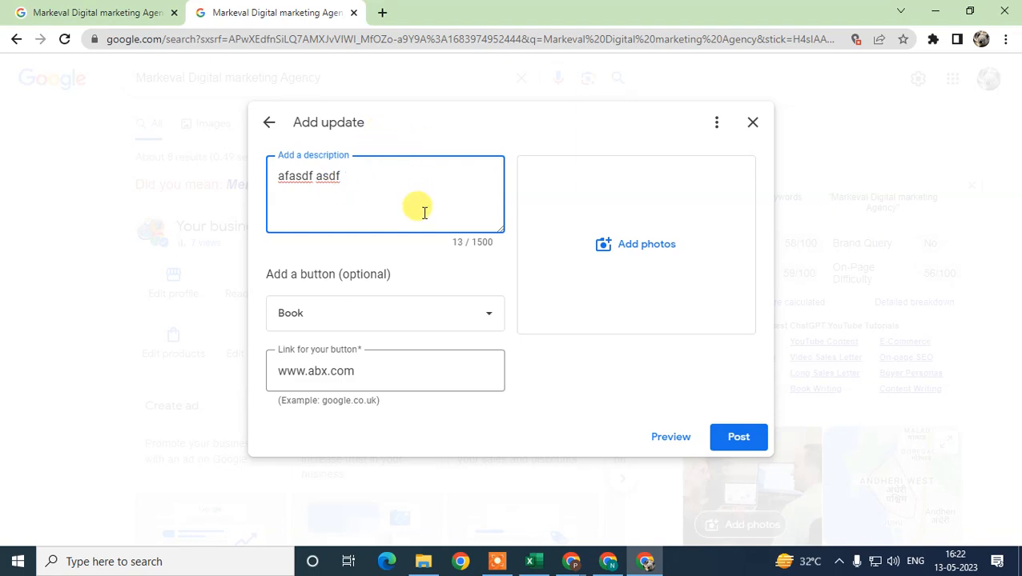
{"action": "mouse_move", "coordinate": [423, 255]}
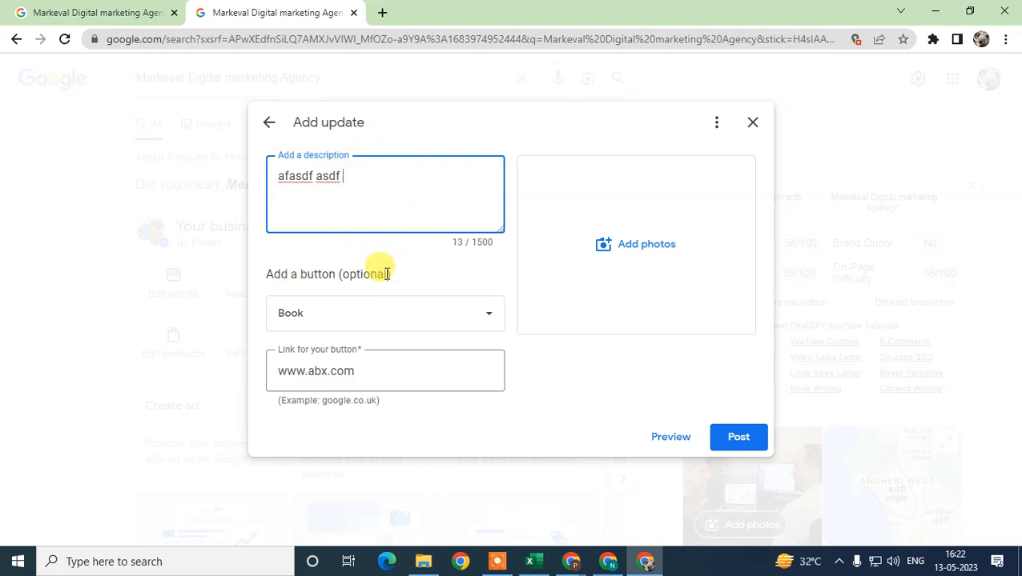
{"action": "mouse_move", "coordinate": [473, 170]}
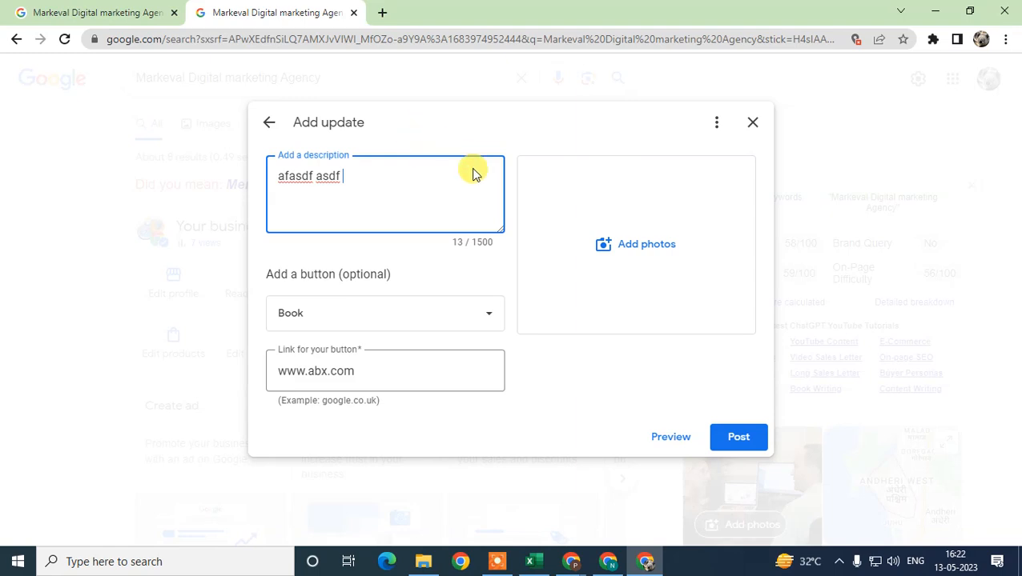
{"action": "mouse_move", "coordinate": [541, 311]}
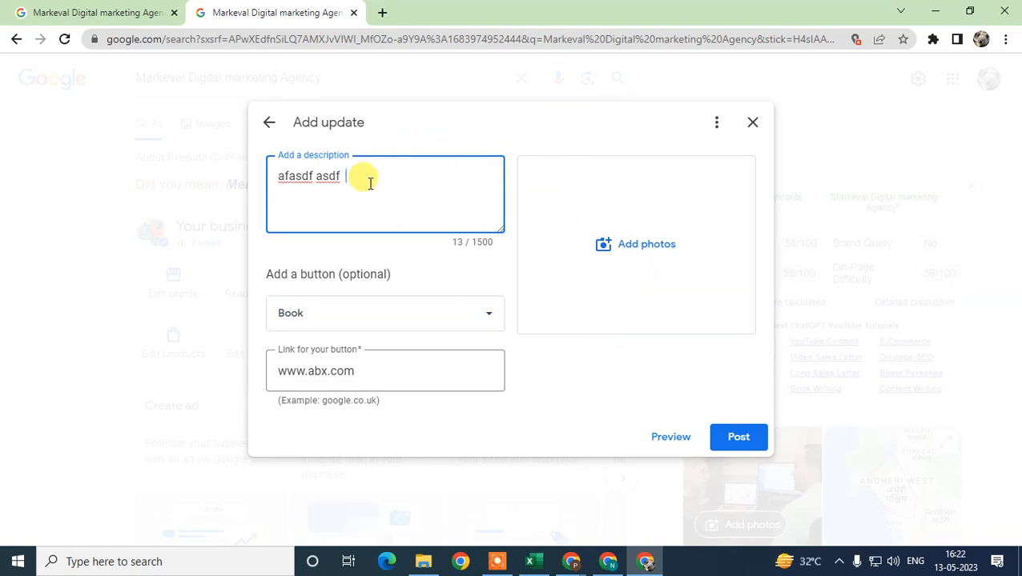
{"action": "triple_click", "coordinate": [308, 174]}
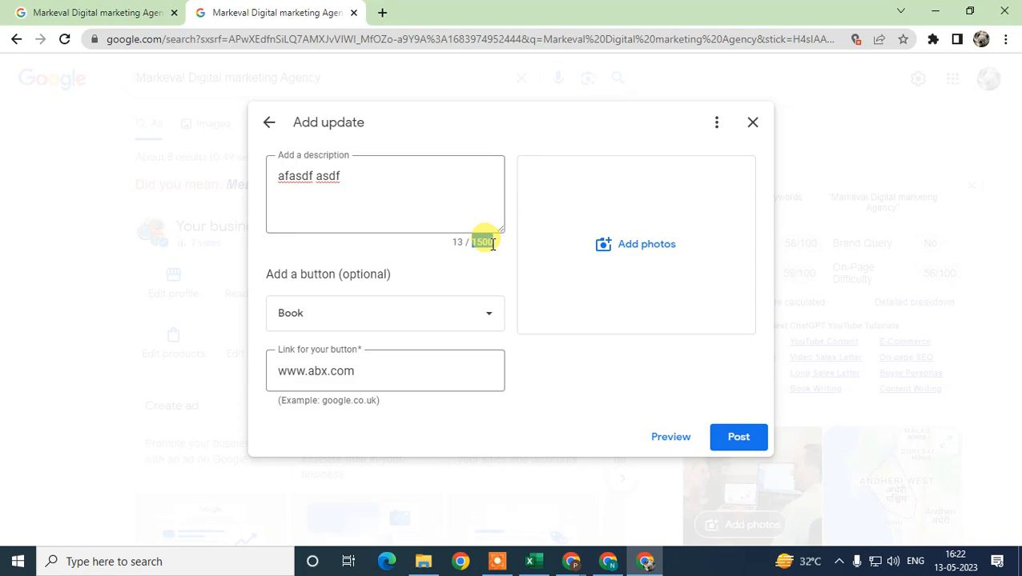
{"action": "left_click_drag", "start_coordinate": [494, 234], "coordinate": [525, 345]}
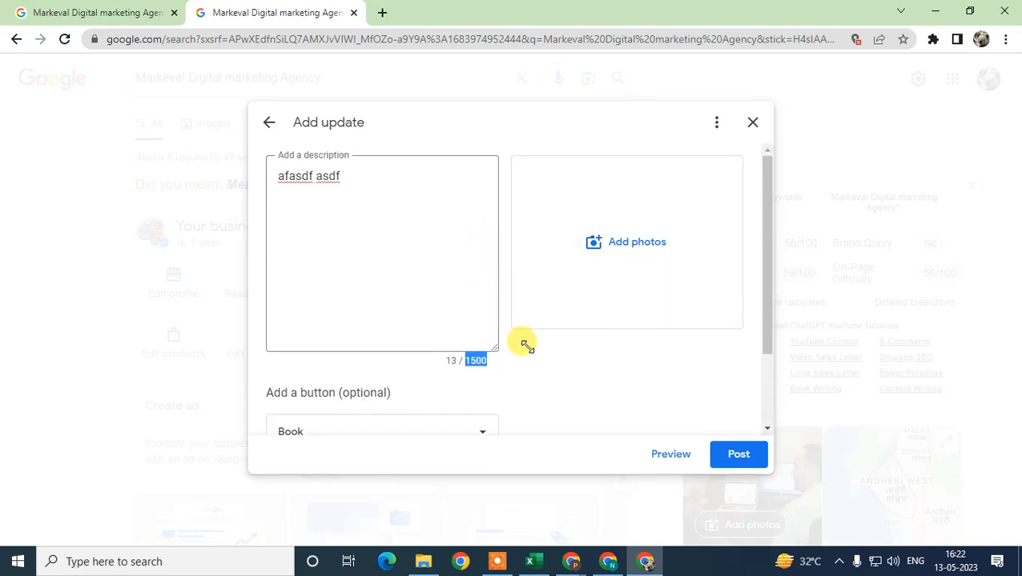
{"action": "left_click", "coordinate": [371, 248]}
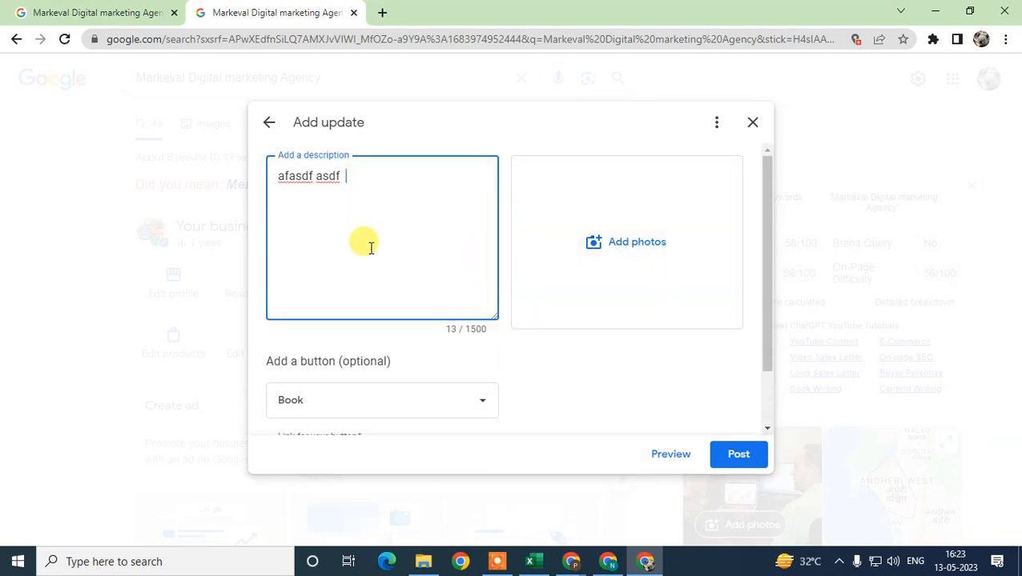
{"action": "mouse_move", "coordinate": [423, 270]}
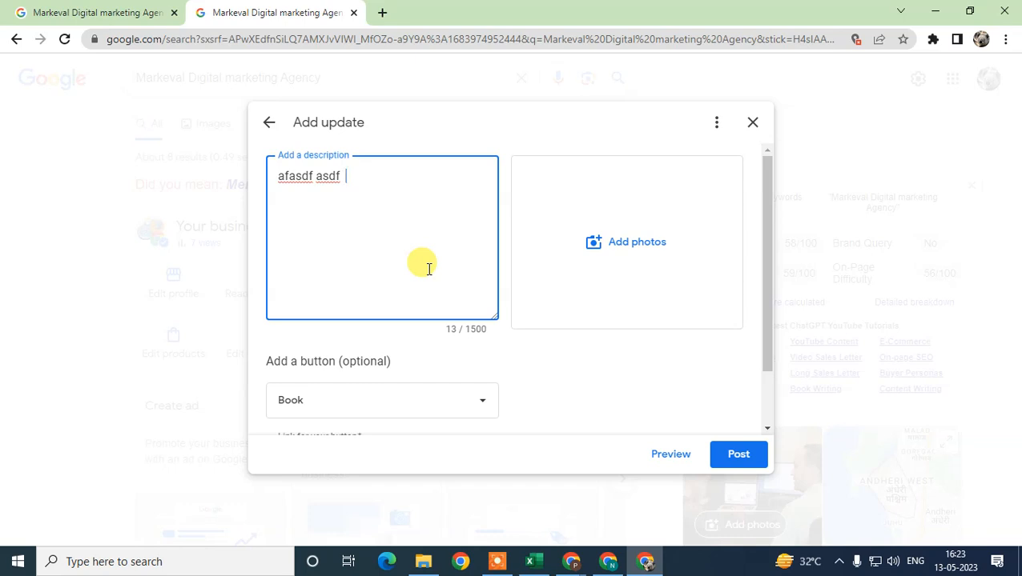
{"action": "mouse_move", "coordinate": [446, 206]}
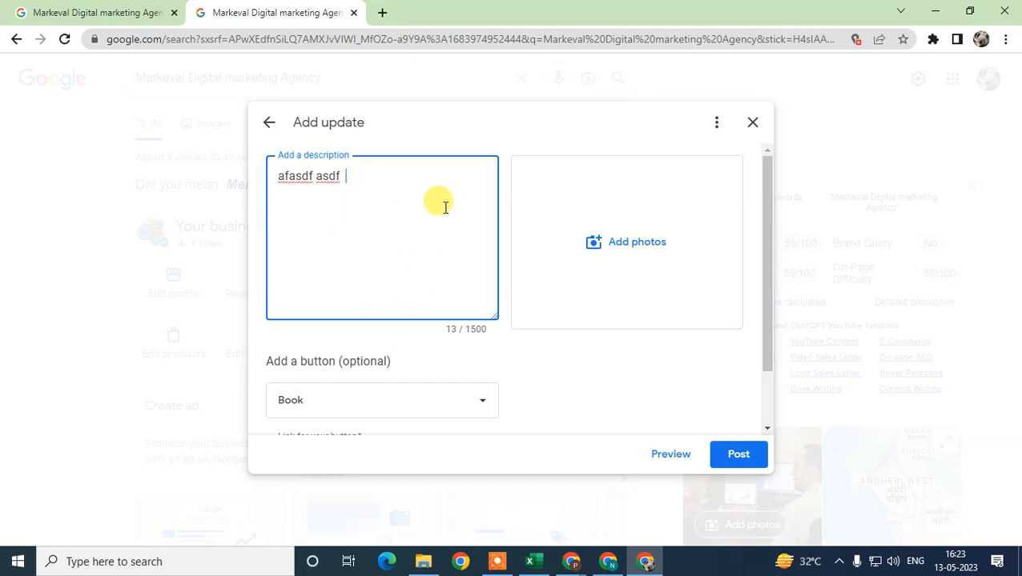
{"action": "mouse_move", "coordinate": [407, 192]}
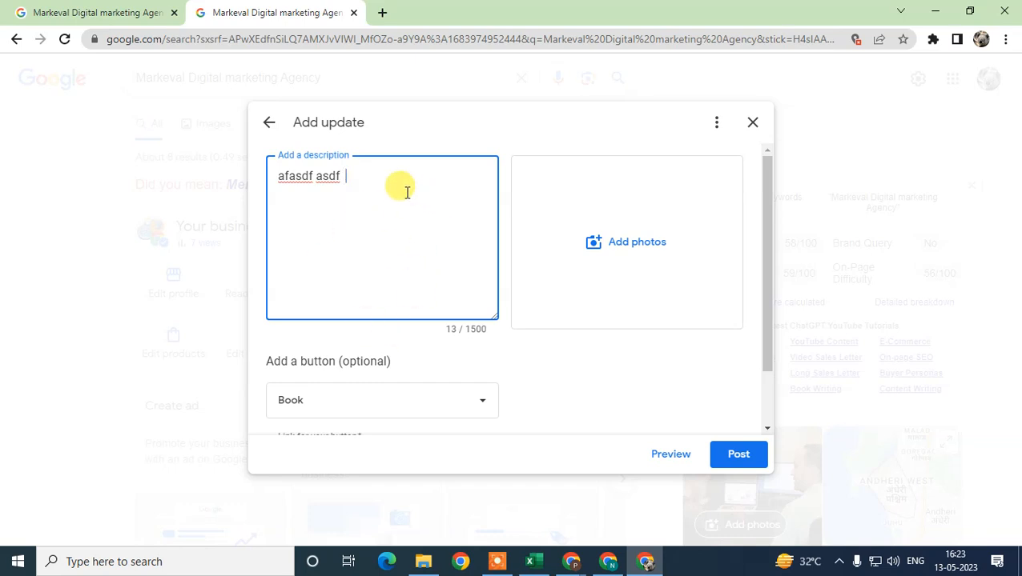
{"action": "mouse_move", "coordinate": [656, 272]}
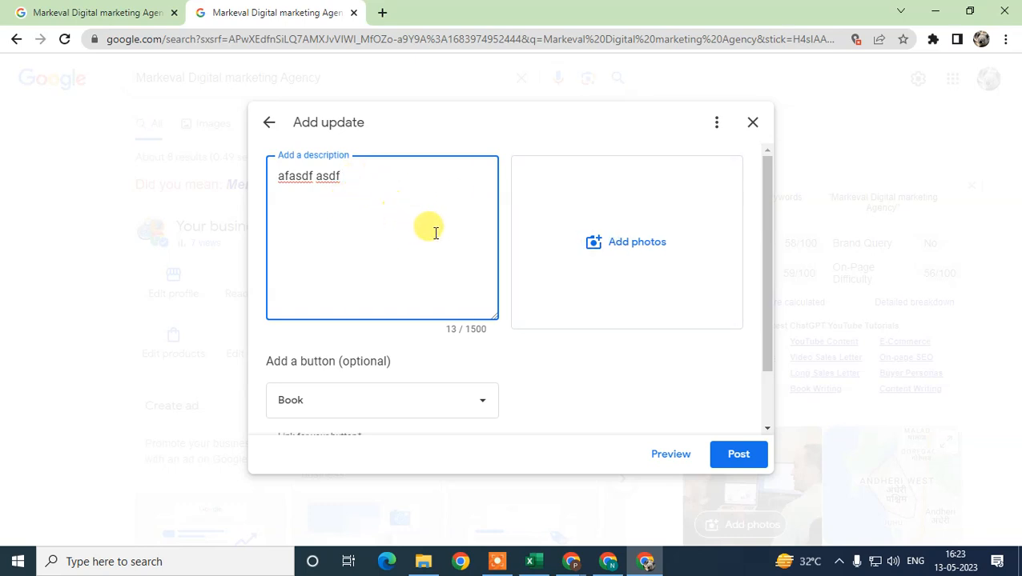
{"action": "mouse_move", "coordinate": [410, 279]}
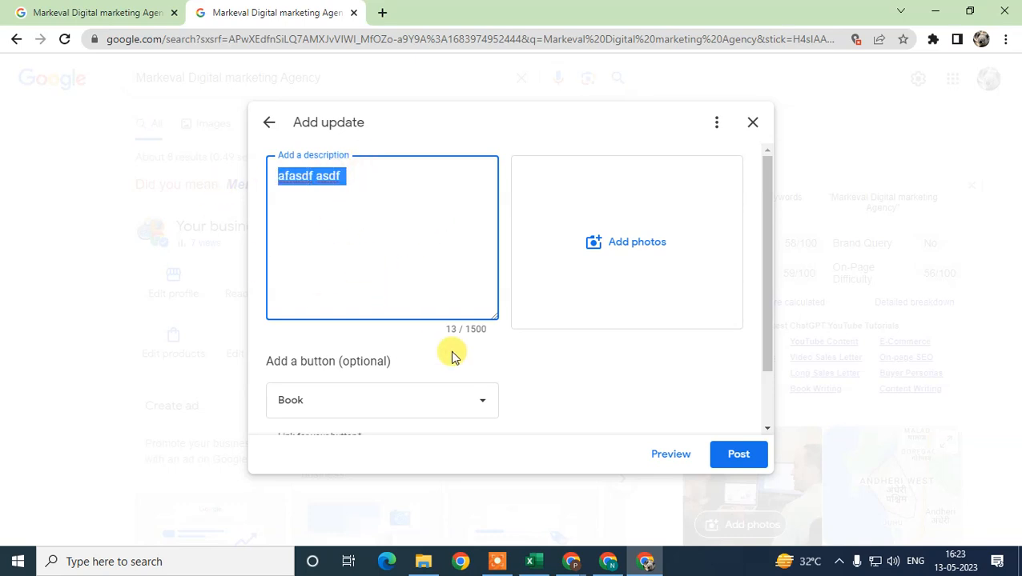
{"action": "key", "text": "delete"}
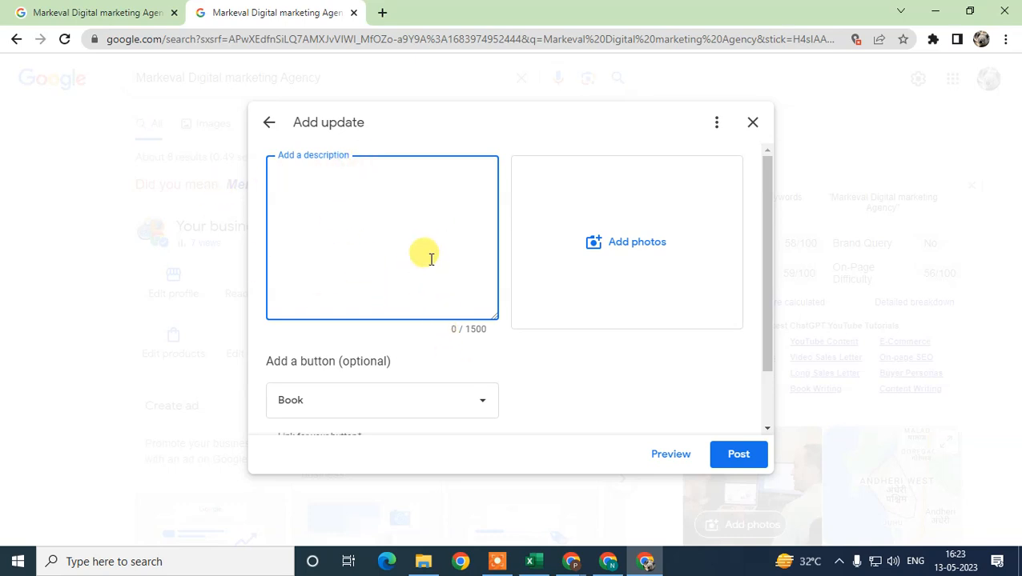
{"action": "mouse_move", "coordinate": [351, 228]}
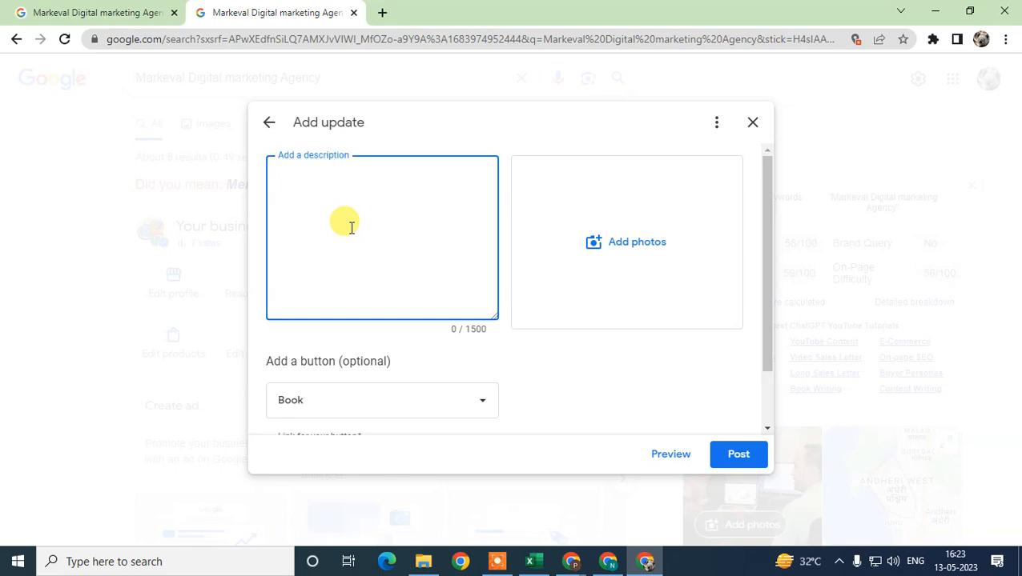
{"action": "left_click", "coordinate": [381, 224]}
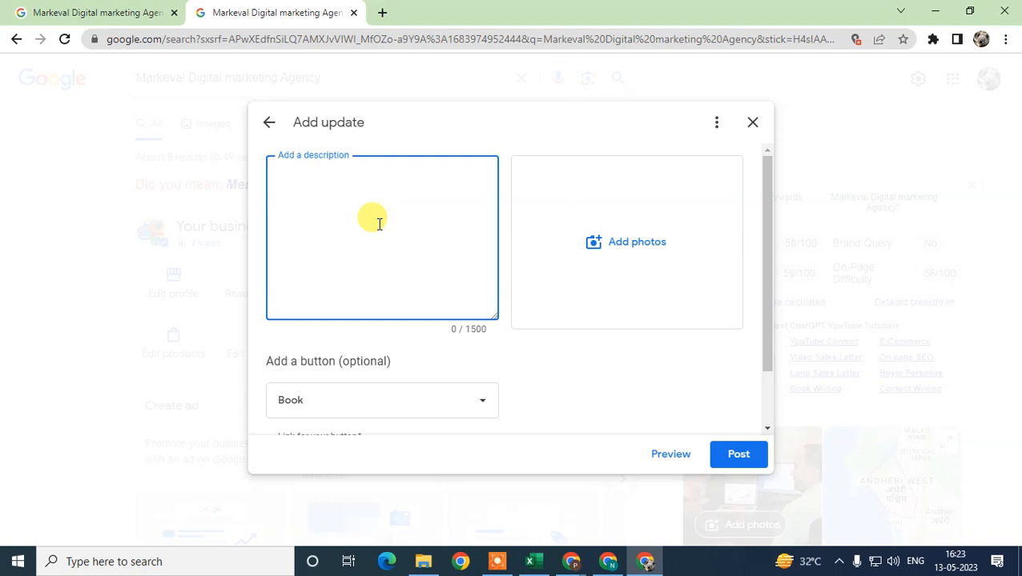
{"action": "left_click", "coordinate": [361, 224]}
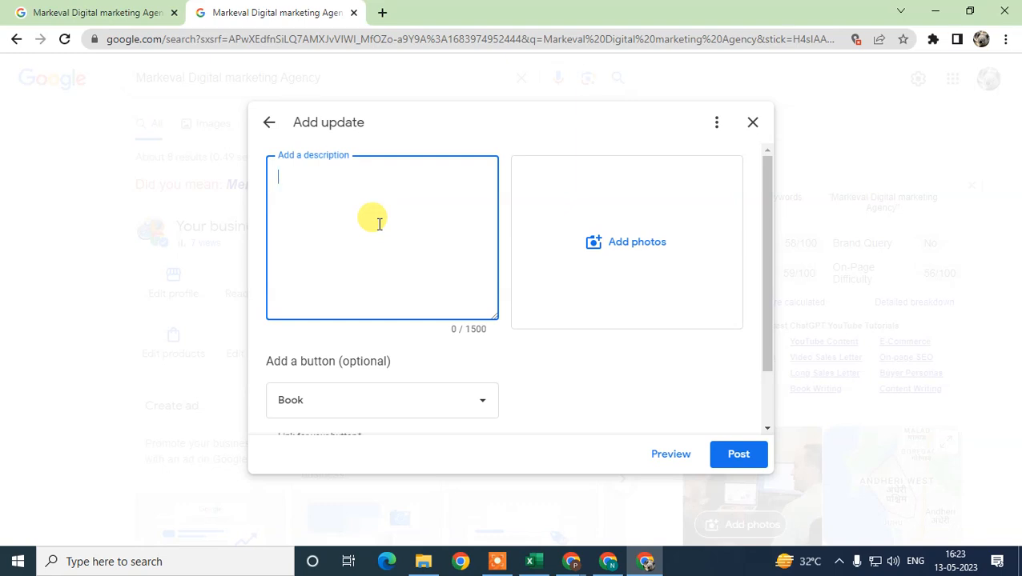
{"action": "mouse_move", "coordinate": [308, 197]}
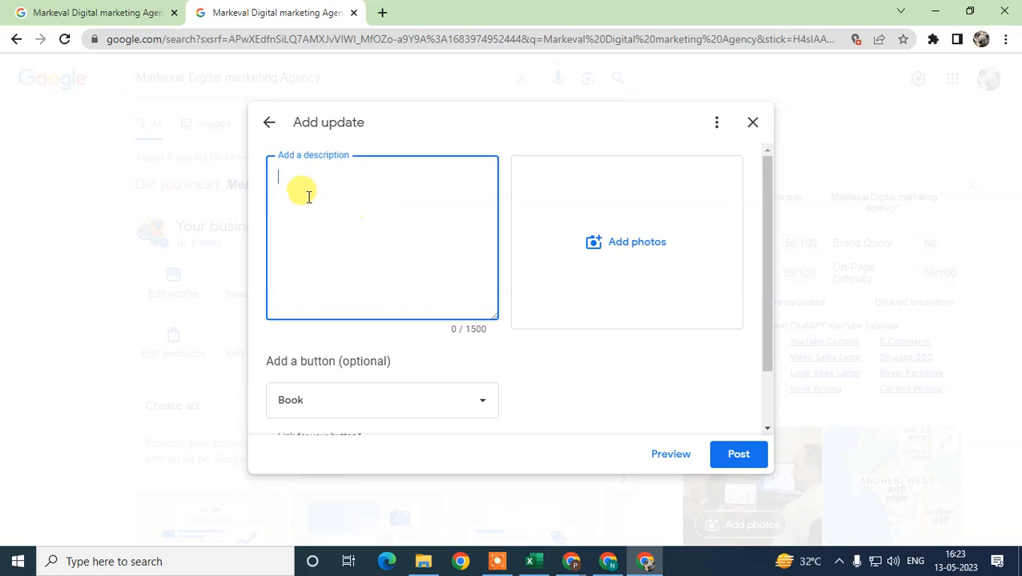
{"action": "mouse_move", "coordinate": [385, 224]}
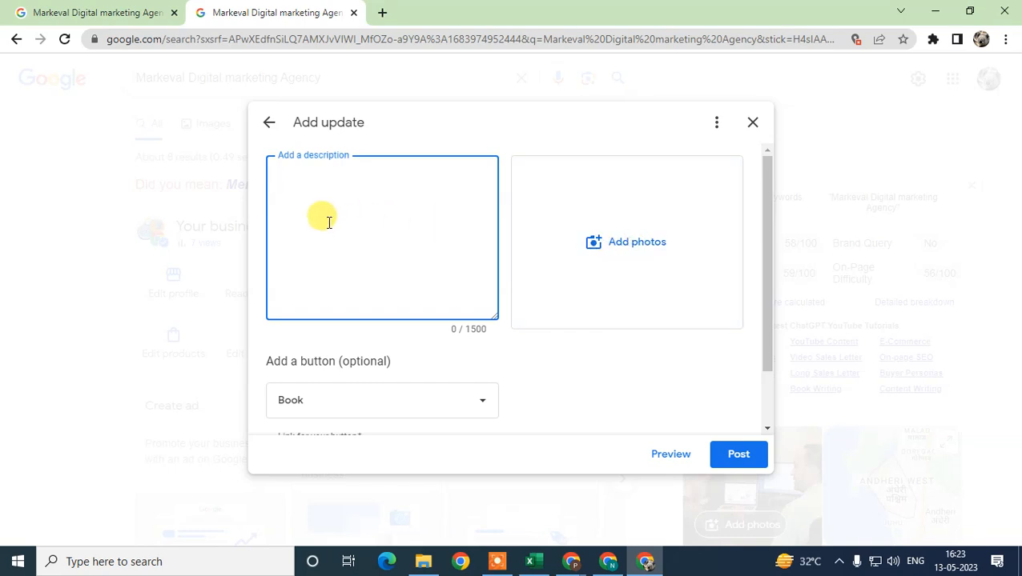
{"action": "mouse_move", "coordinate": [412, 255]}
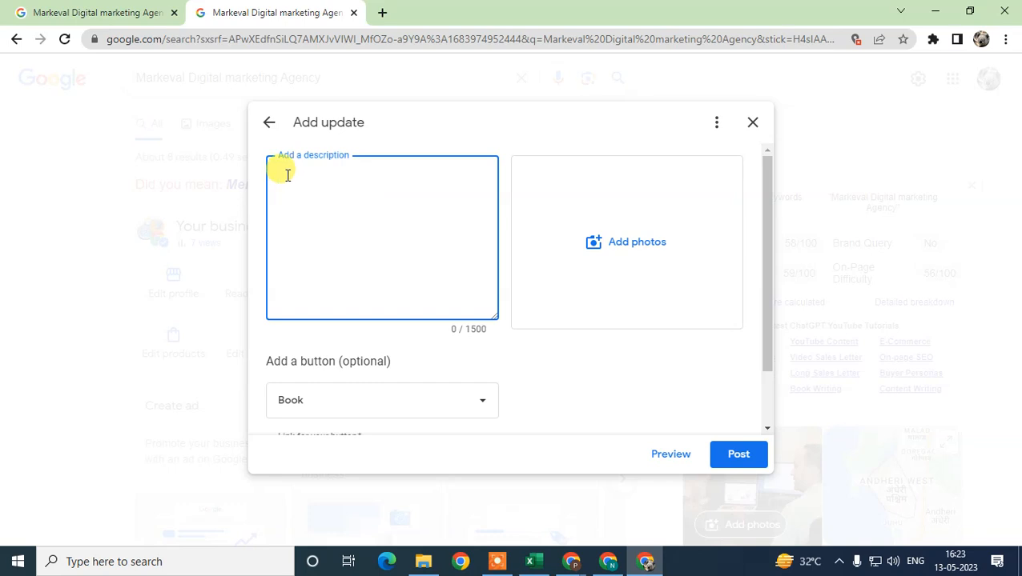
{"action": "mouse_move", "coordinate": [303, 195]}
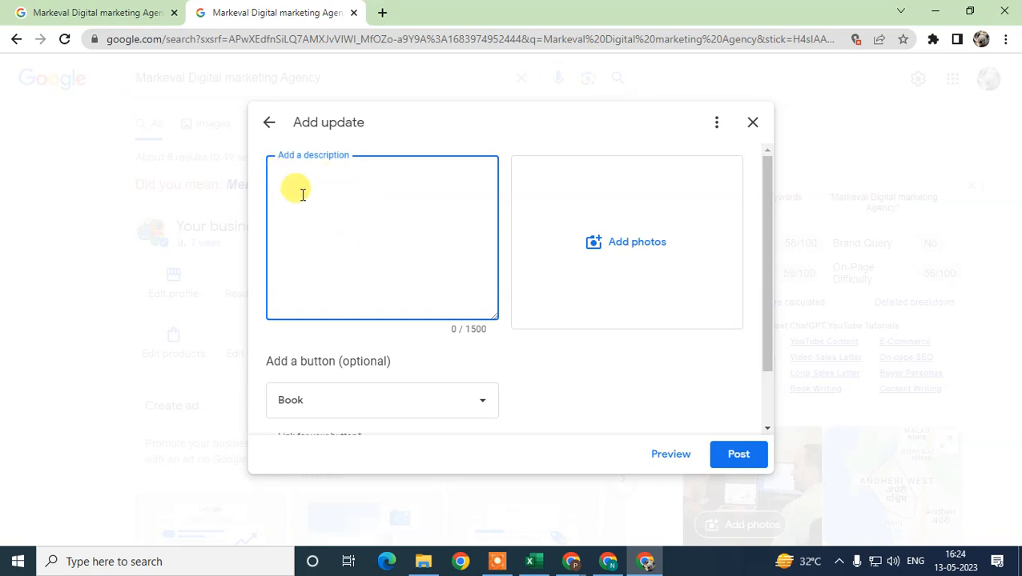
{"action": "mouse_move", "coordinate": [302, 183]}
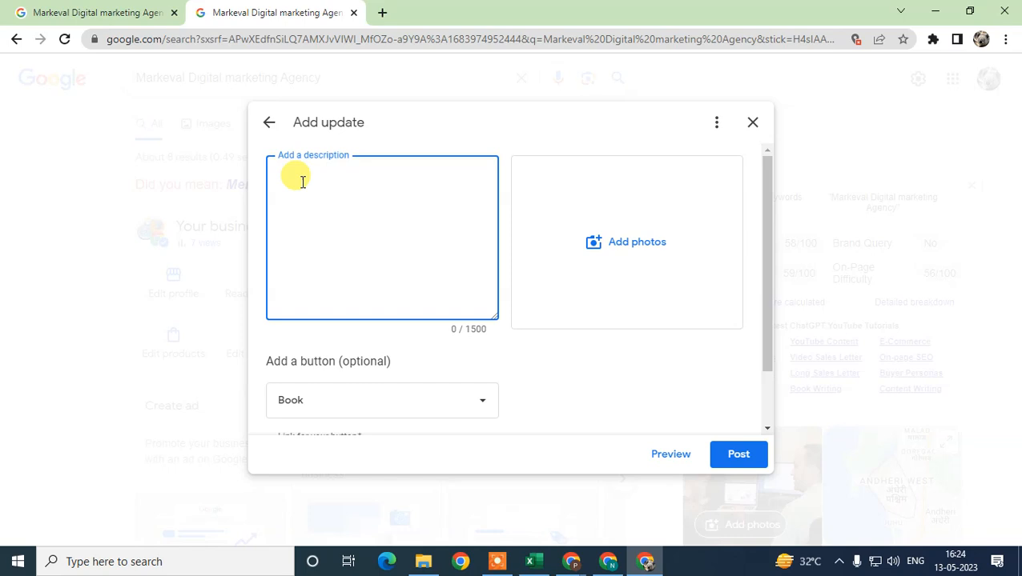
{"action": "mouse_move", "coordinate": [400, 237]}
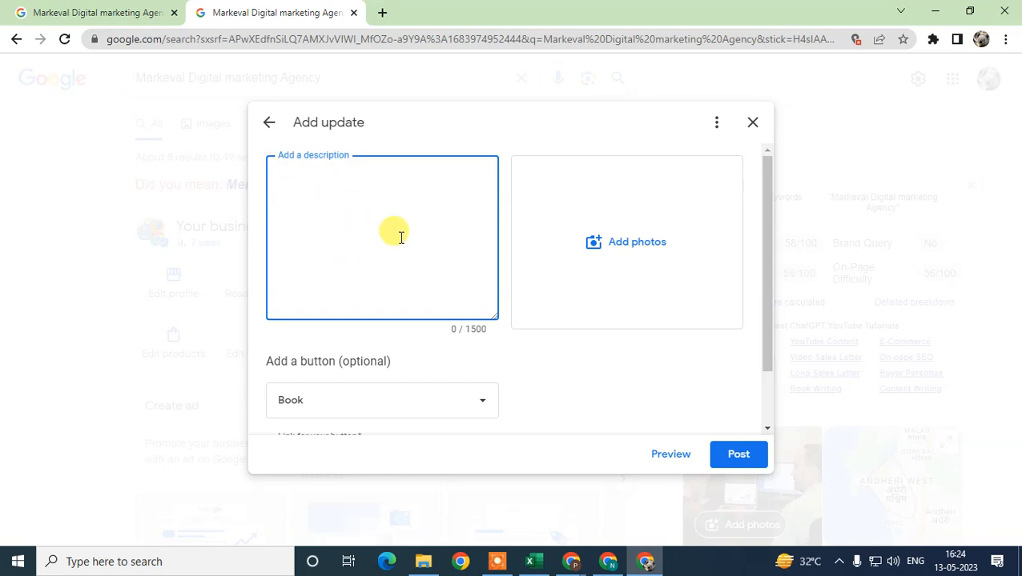
{"action": "mouse_move", "coordinate": [388, 168]}
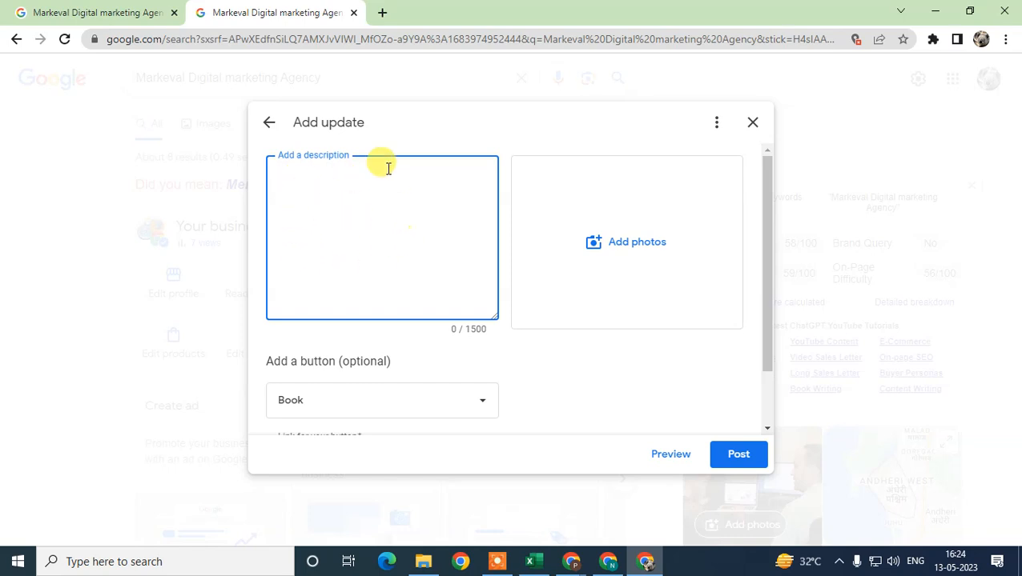
{"action": "mouse_move", "coordinate": [375, 256]}
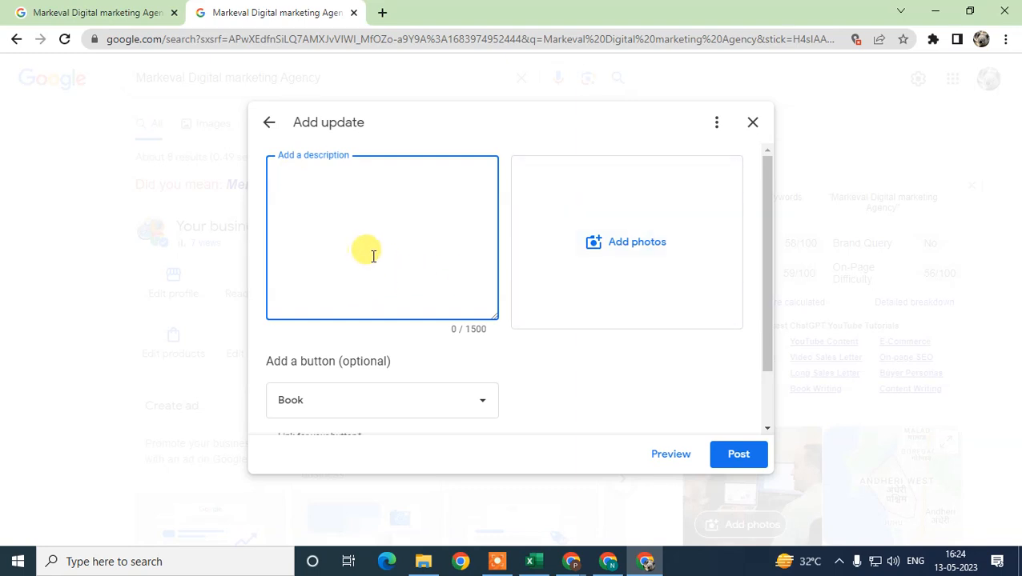
{"action": "left_click", "coordinate": [381, 400]}
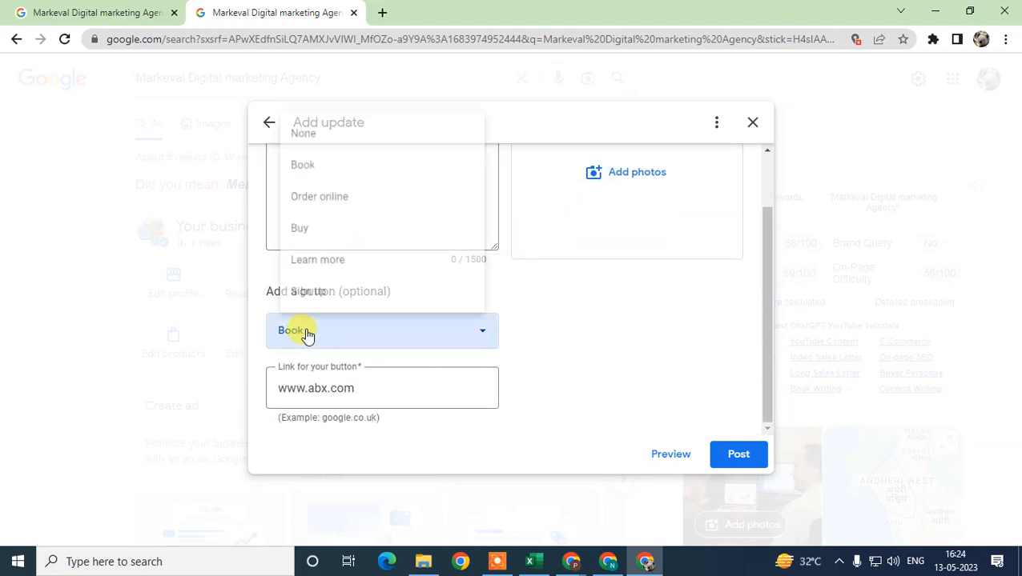
{"action": "left_click", "coordinate": [381, 330]}
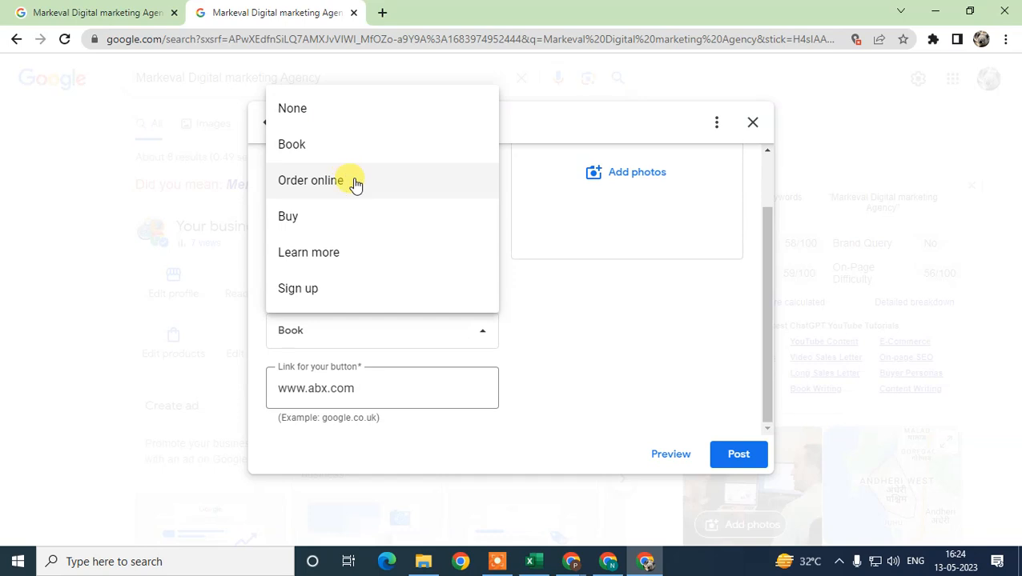
{"action": "left_click", "coordinate": [311, 180]}
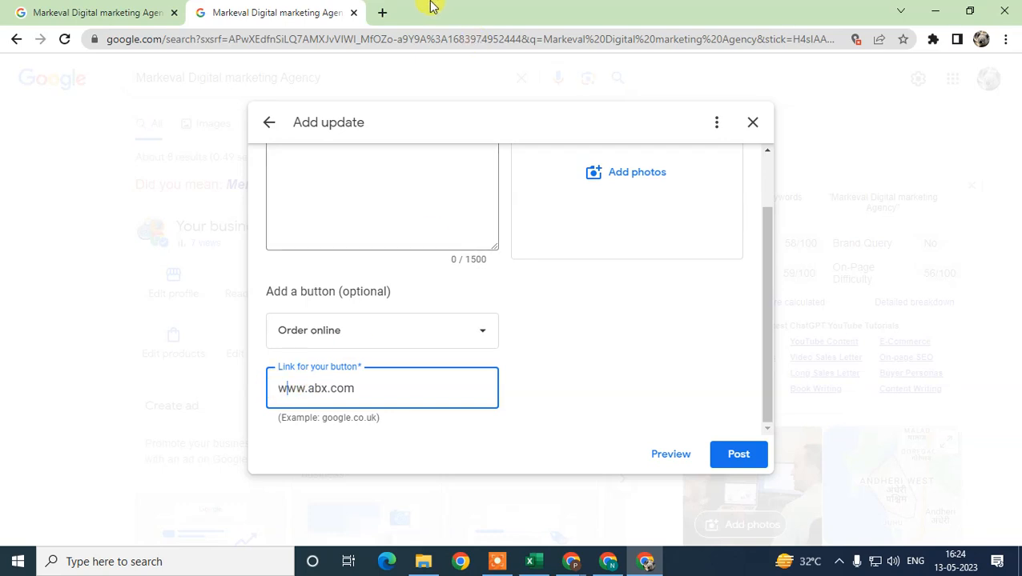
{"action": "left_click", "coordinate": [382, 13]}
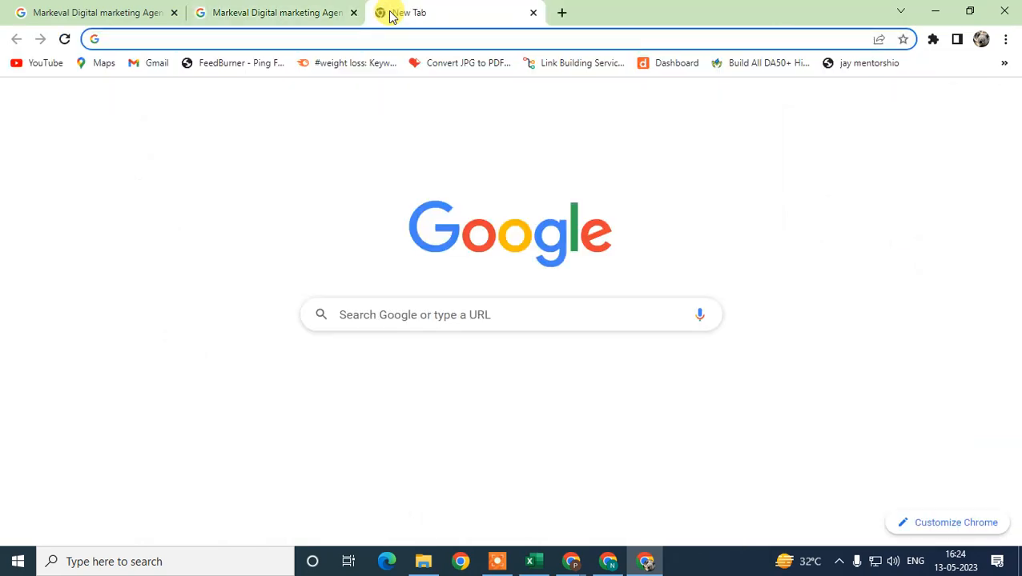
{"action": "type", "text": "gool"}
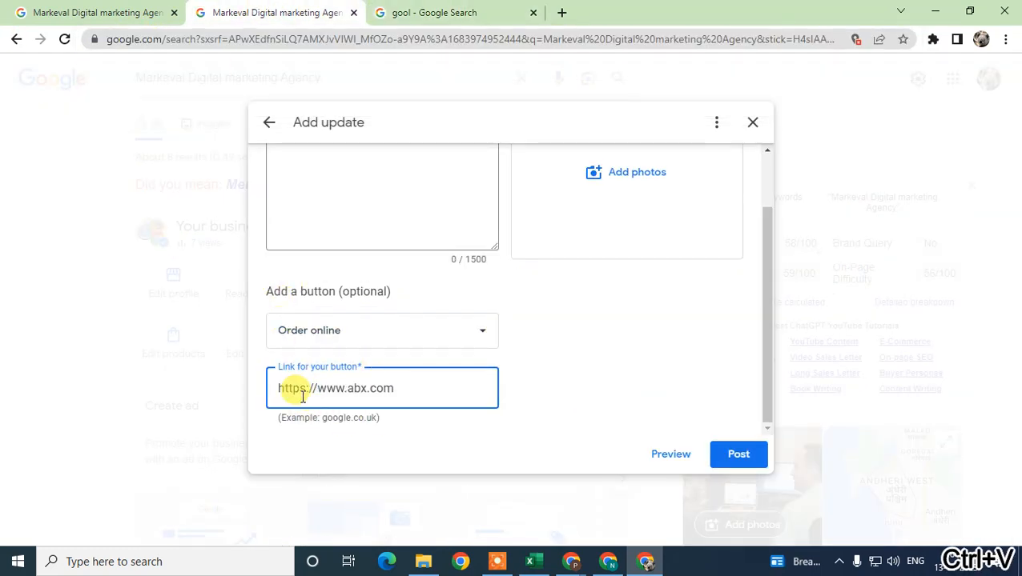
{"action": "mouse_move", "coordinate": [461, 415]}
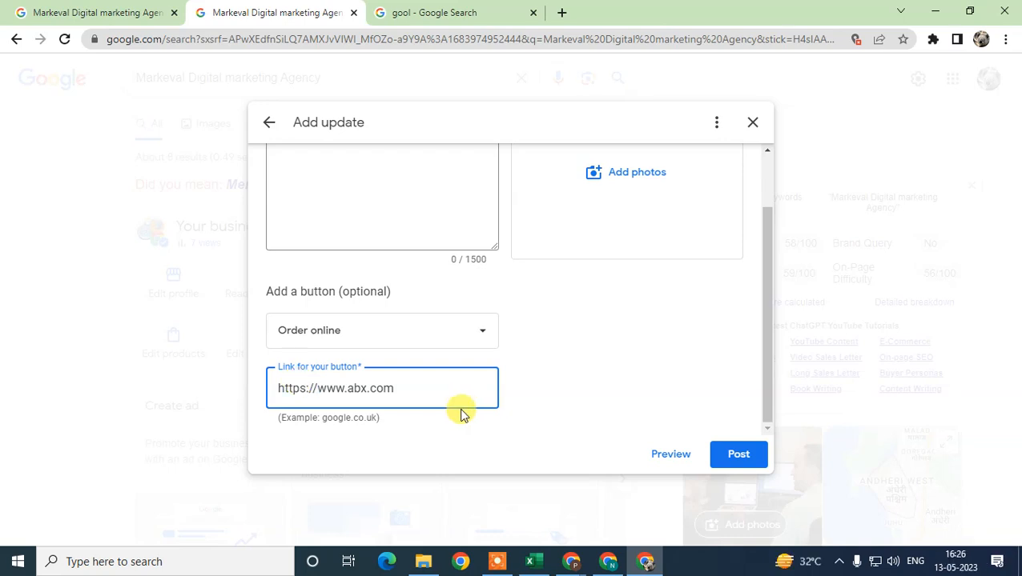
{"action": "left_click", "coordinate": [298, 389]}
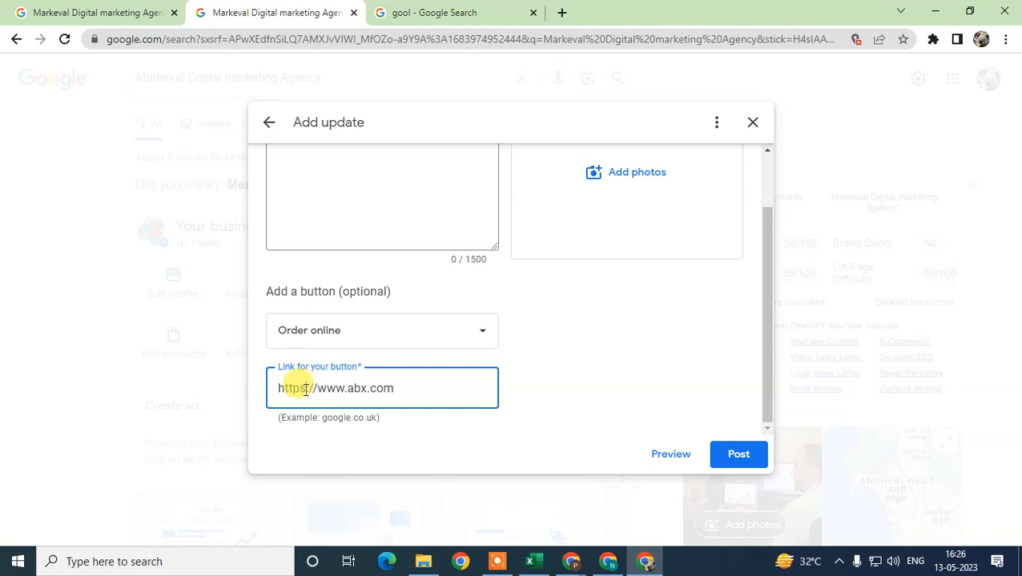
{"action": "scroll", "scroll_direction": "up", "scroll_amount": 3}
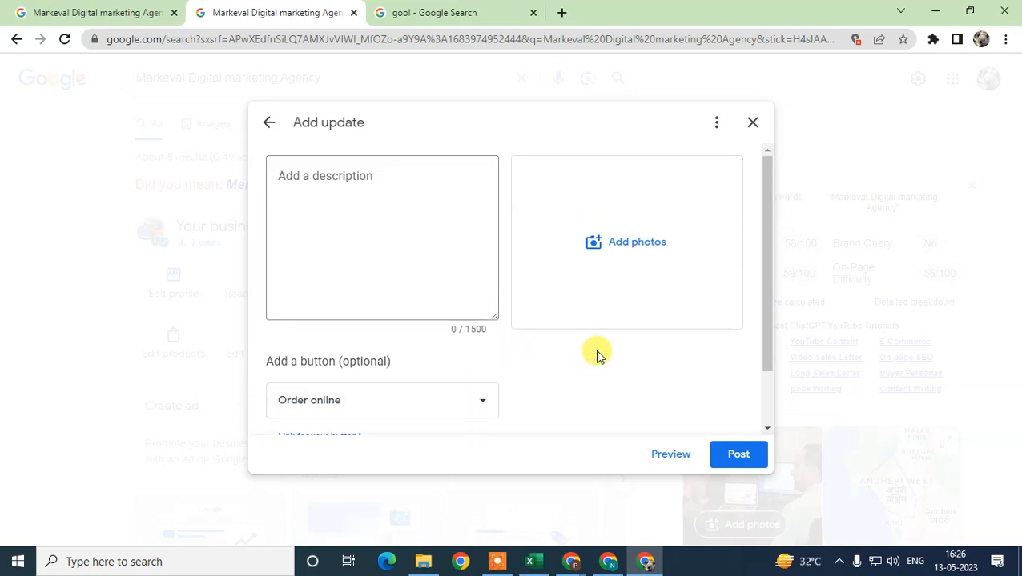
{"action": "mouse_move", "coordinate": [624, 311]}
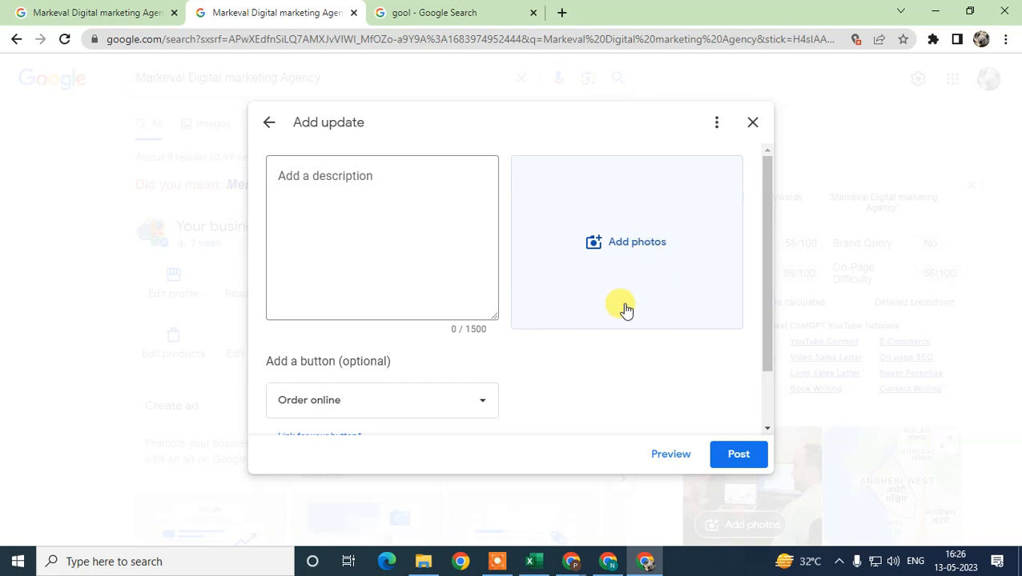
{"action": "mouse_move", "coordinate": [649, 252]}
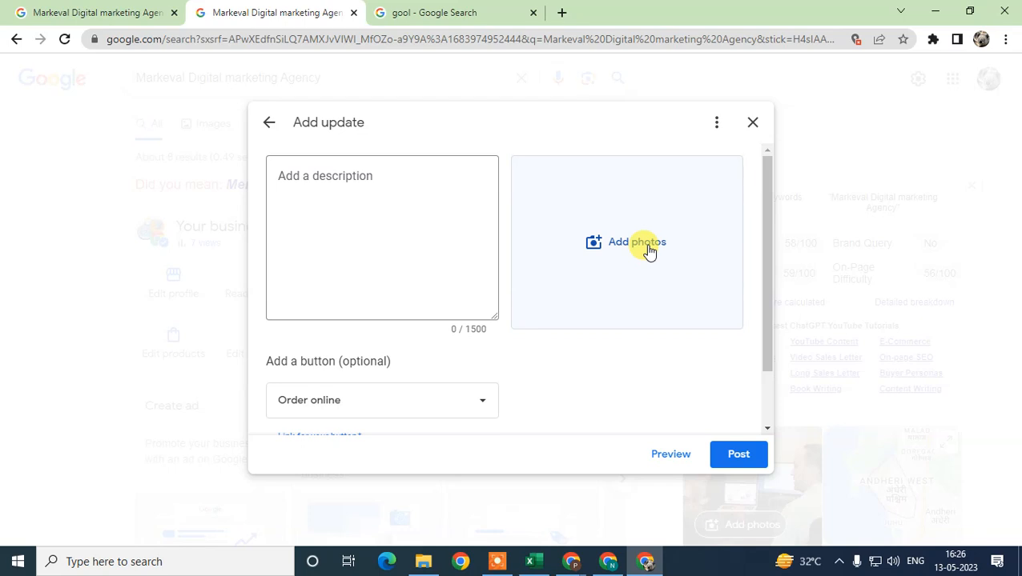
{"action": "scroll", "scroll_direction": "down", "scroll_amount": 3}
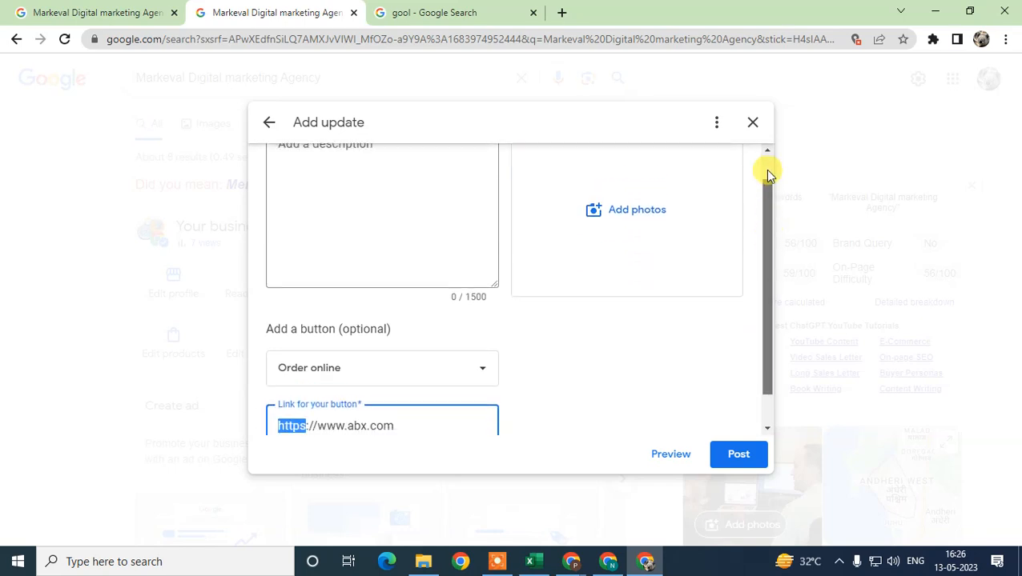
{"action": "scroll", "scroll_direction": "up", "scroll_amount": 3}
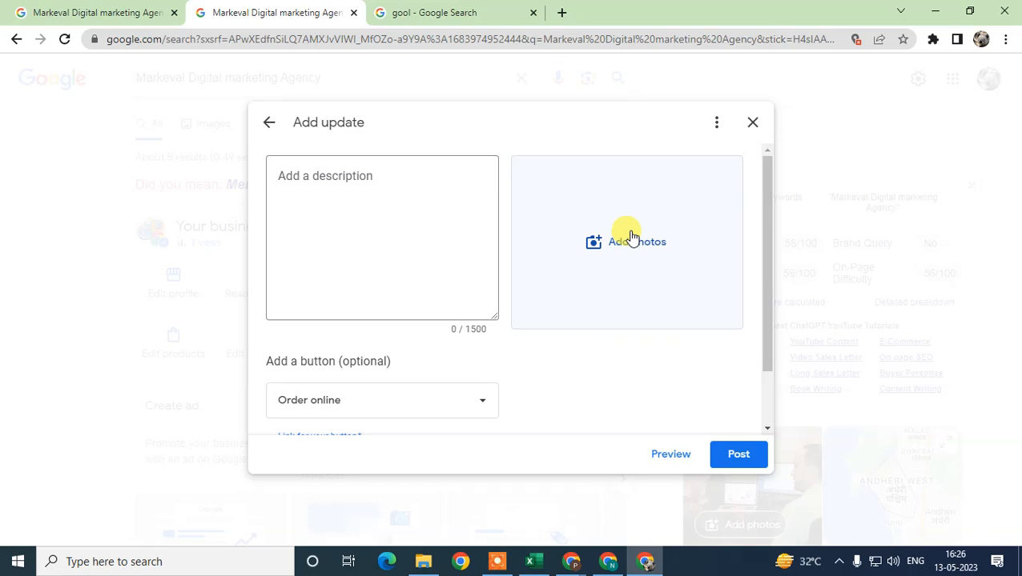
{"action": "mouse_move", "coordinate": [612, 264]}
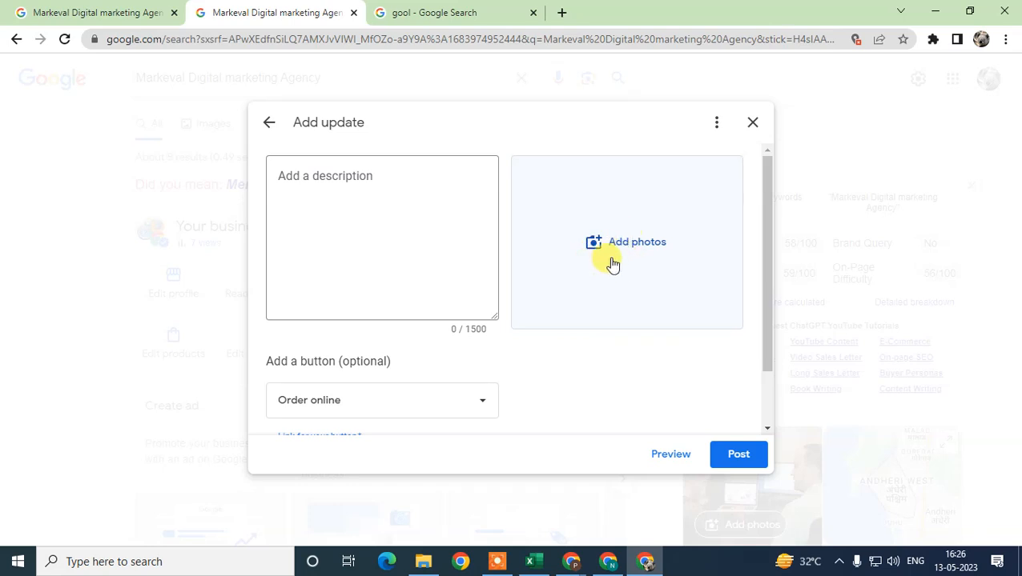
{"action": "mouse_move", "coordinate": [624, 254]}
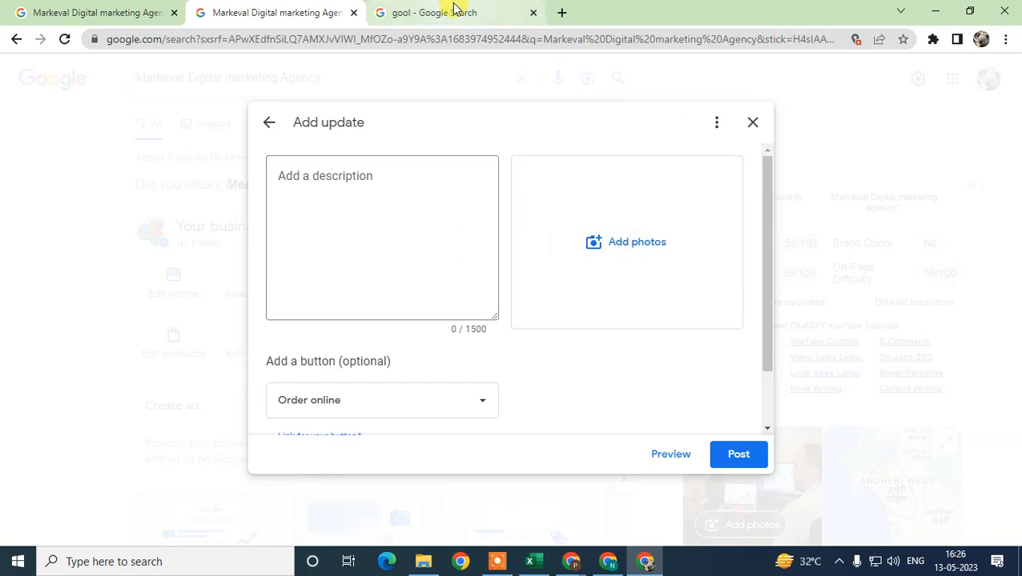
Search 'best formate of photo for post google' and mark the 5 MB size limit in the answer.
{"action": "left_click", "coordinate": [435, 13]}
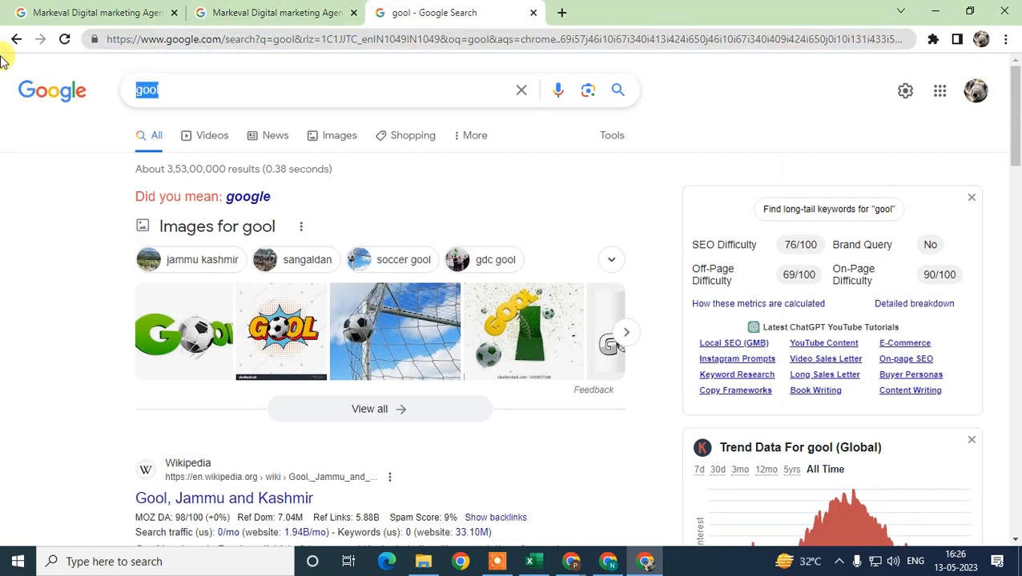
{"action": "type", "text": "best fr"}
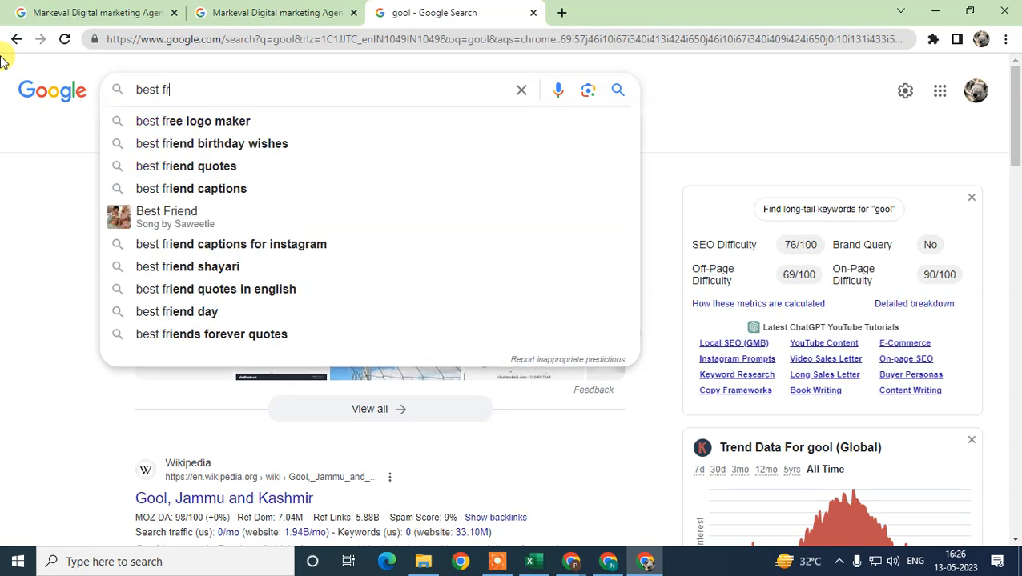
{"action": "type", "text": "ora"}
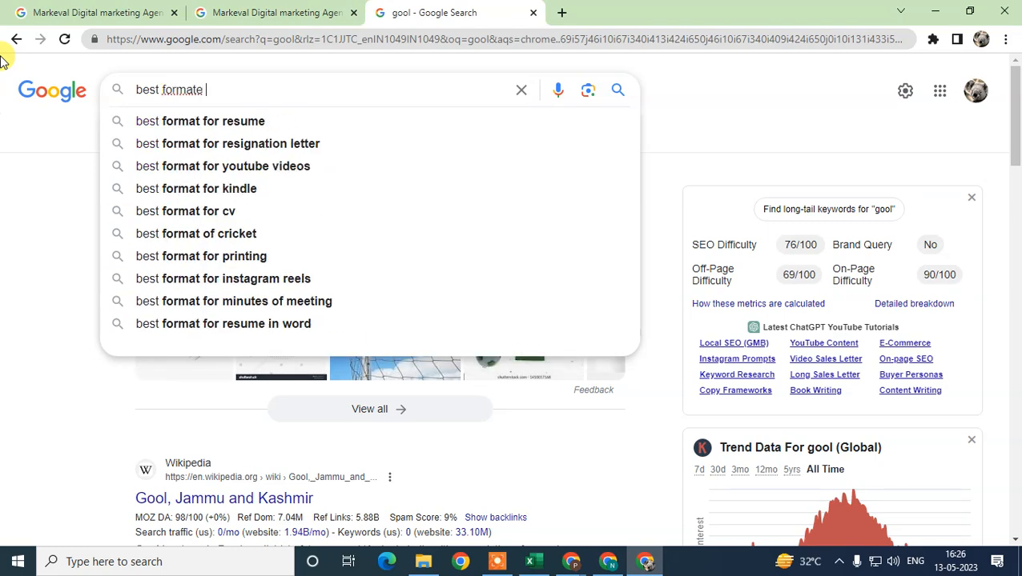
{"action": "type", "text": "of photo for"}
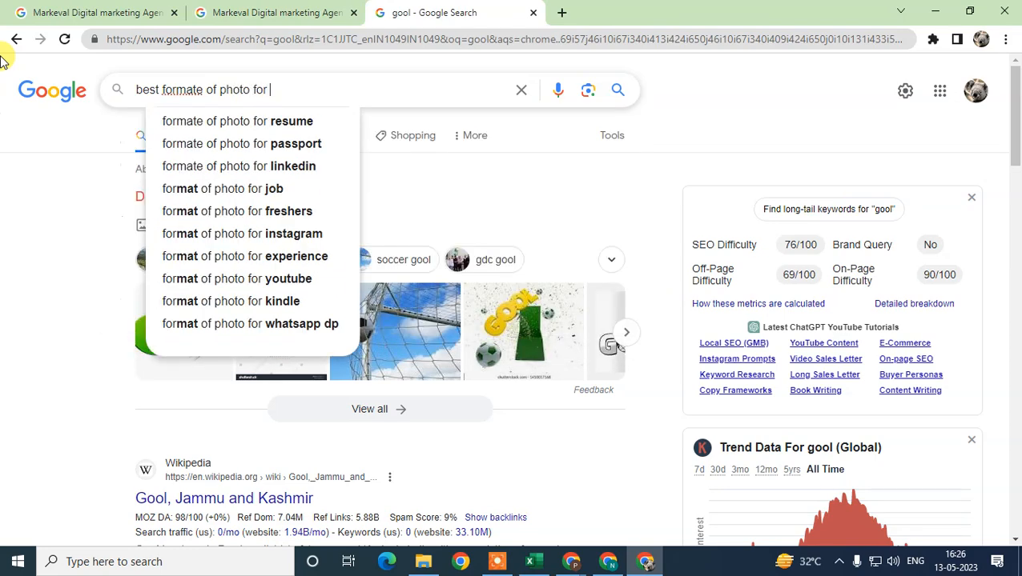
{"action": "type", "text": "post google"}
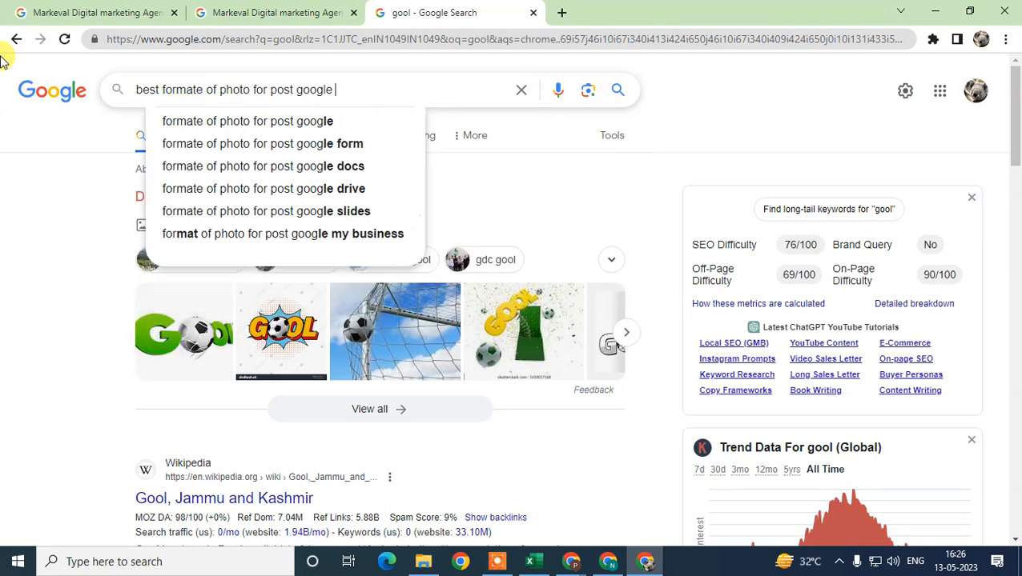
{"action": "key", "text": "Return"}
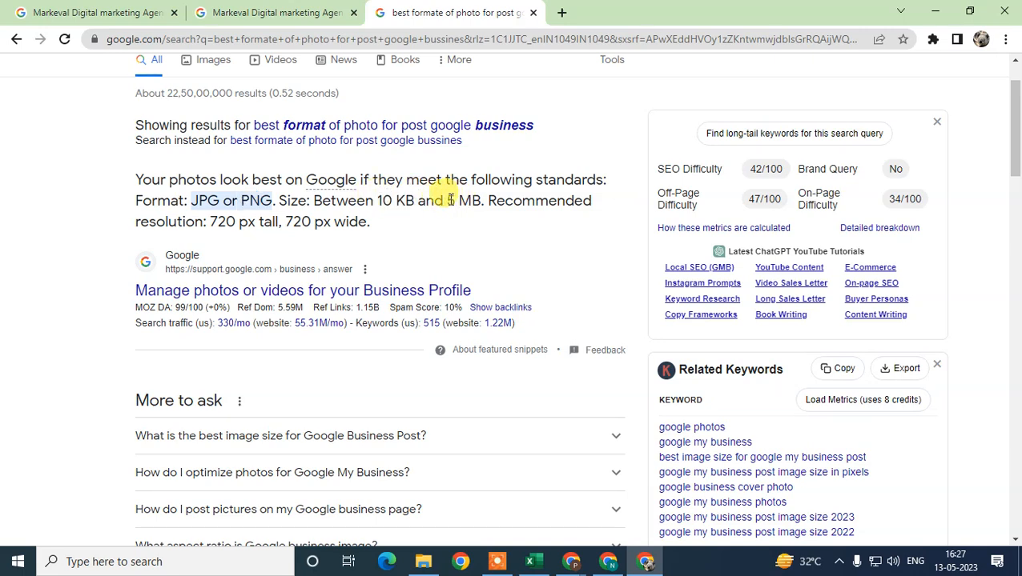
{"action": "double_click", "coordinate": [458, 200]}
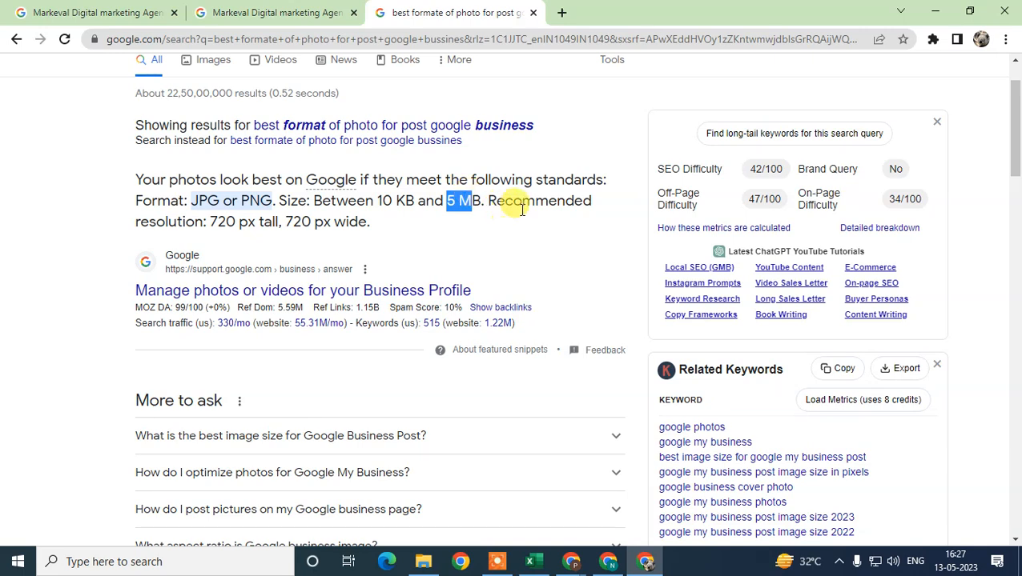
{"action": "mouse_move", "coordinate": [221, 221]}
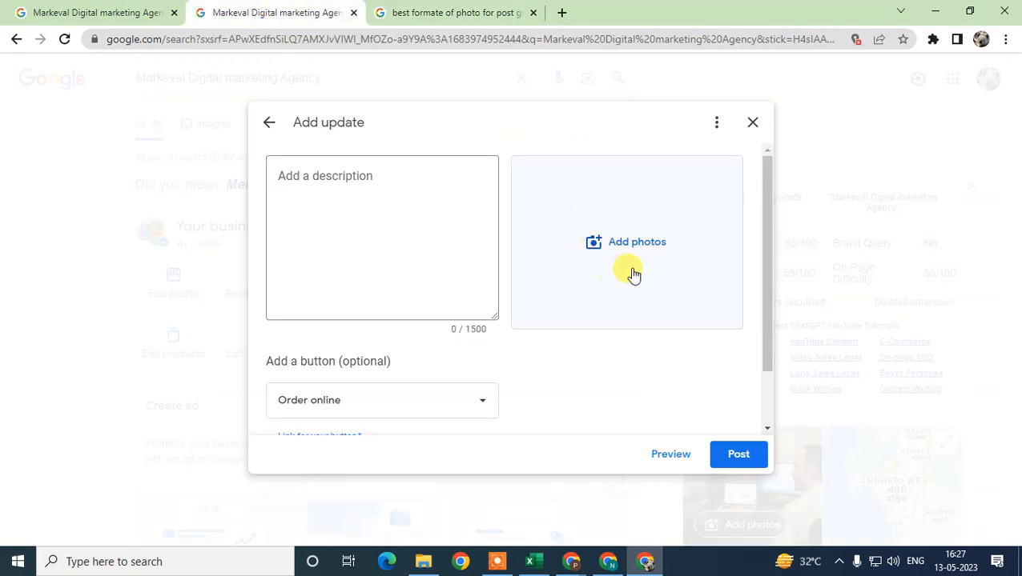
{"action": "mouse_move", "coordinate": [615, 258]}
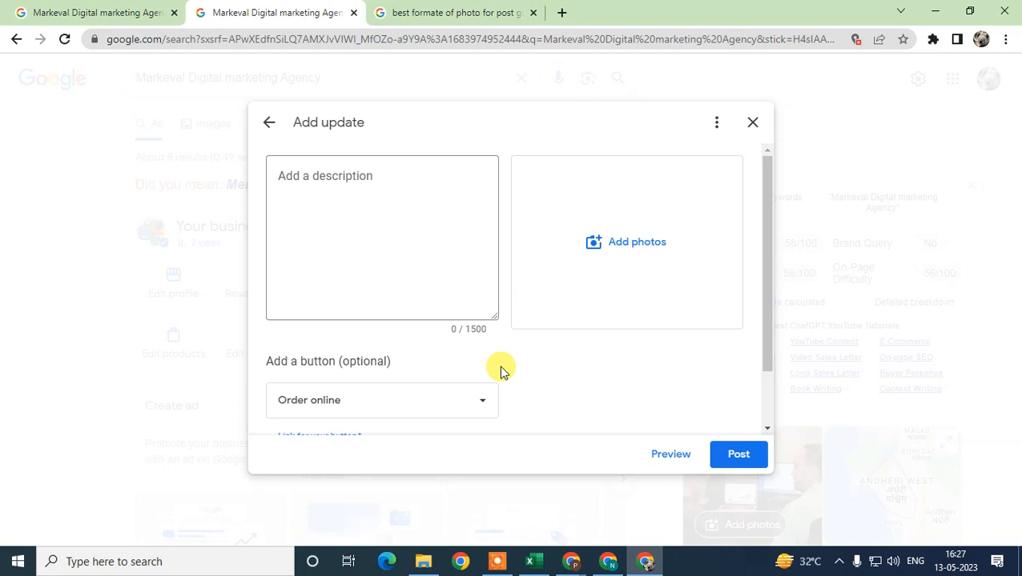
{"action": "mouse_move", "coordinate": [722, 352]}
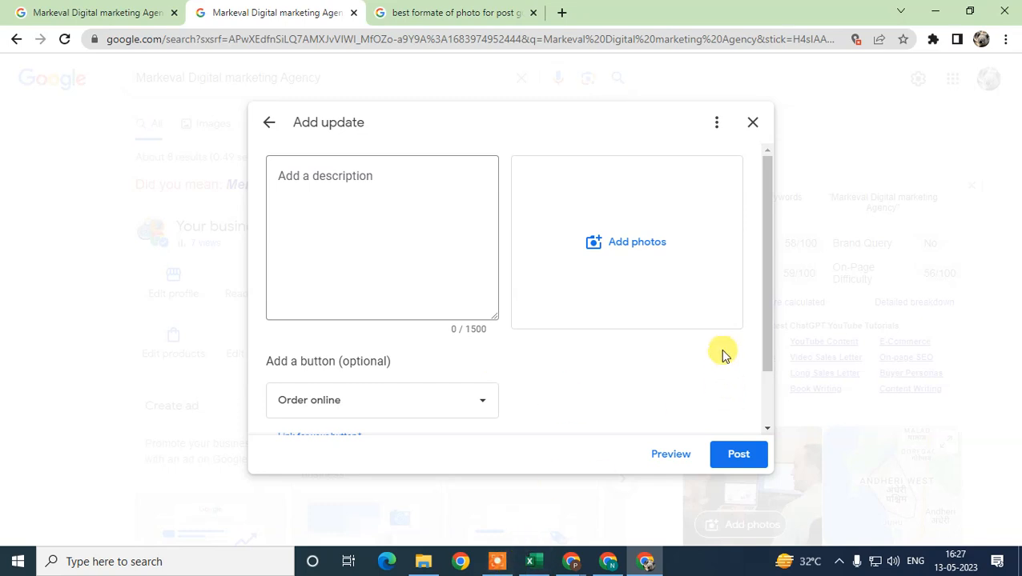
{"action": "mouse_move", "coordinate": [706, 346]}
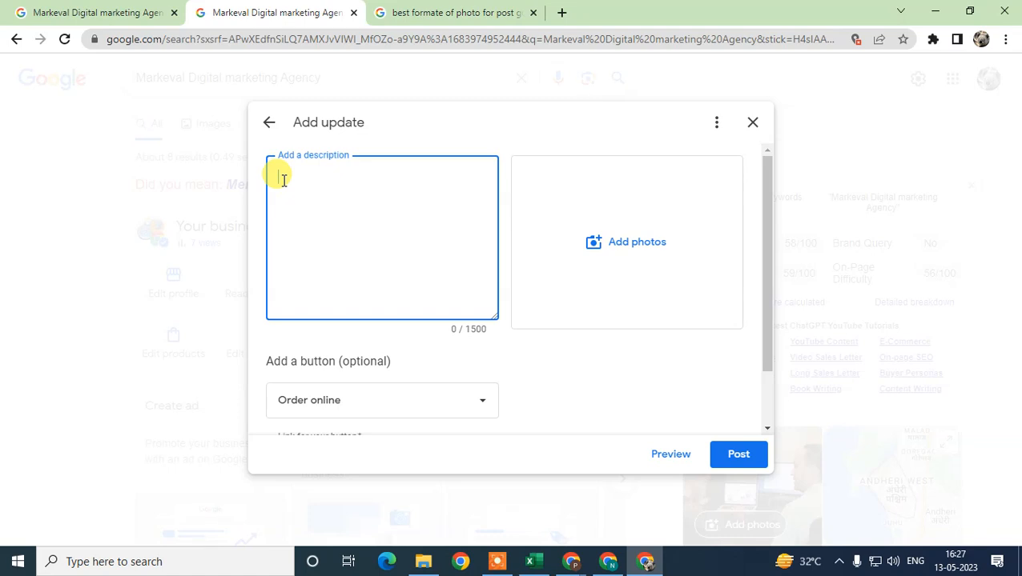
{"action": "mouse_move", "coordinate": [288, 199]}
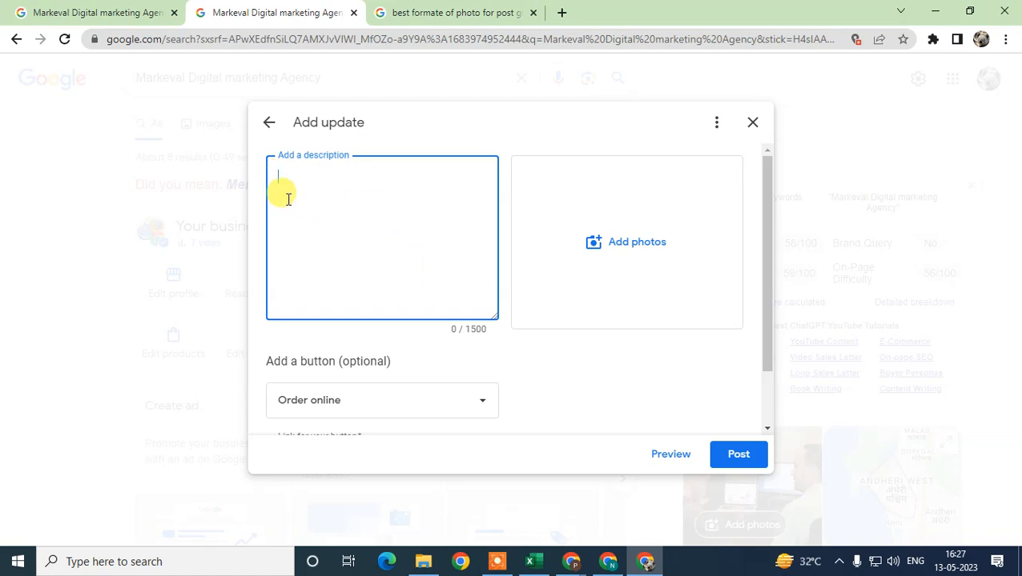
{"action": "mouse_move", "coordinate": [413, 189]}
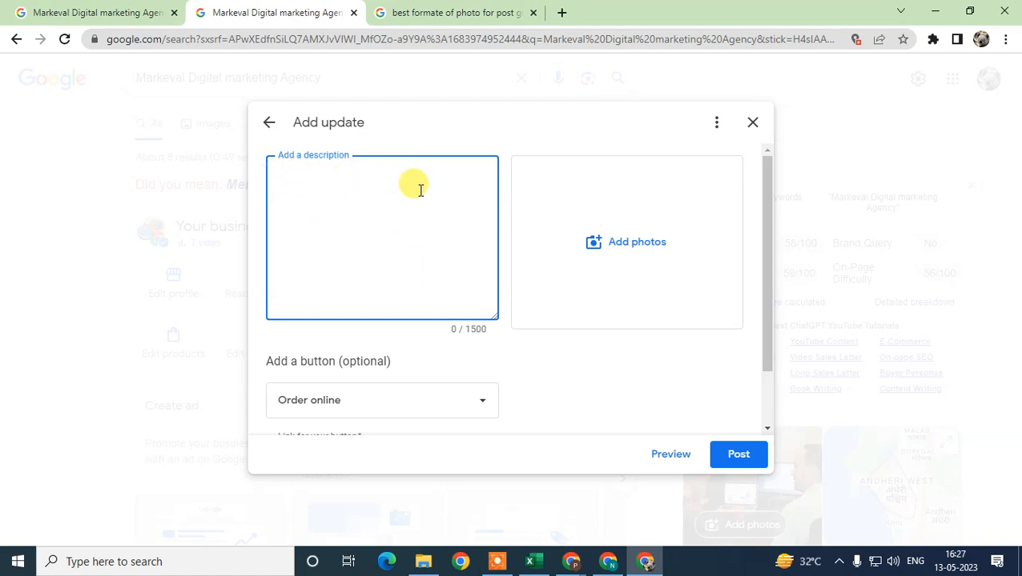
{"action": "mouse_move", "coordinate": [698, 373]}
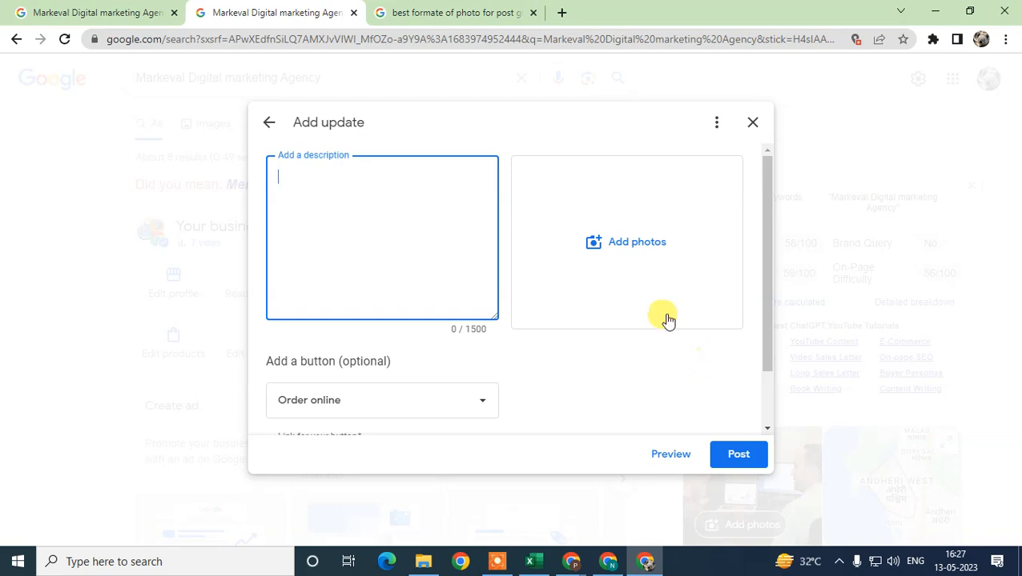
{"action": "scroll", "scroll_direction": "down", "scroll_amount": 3}
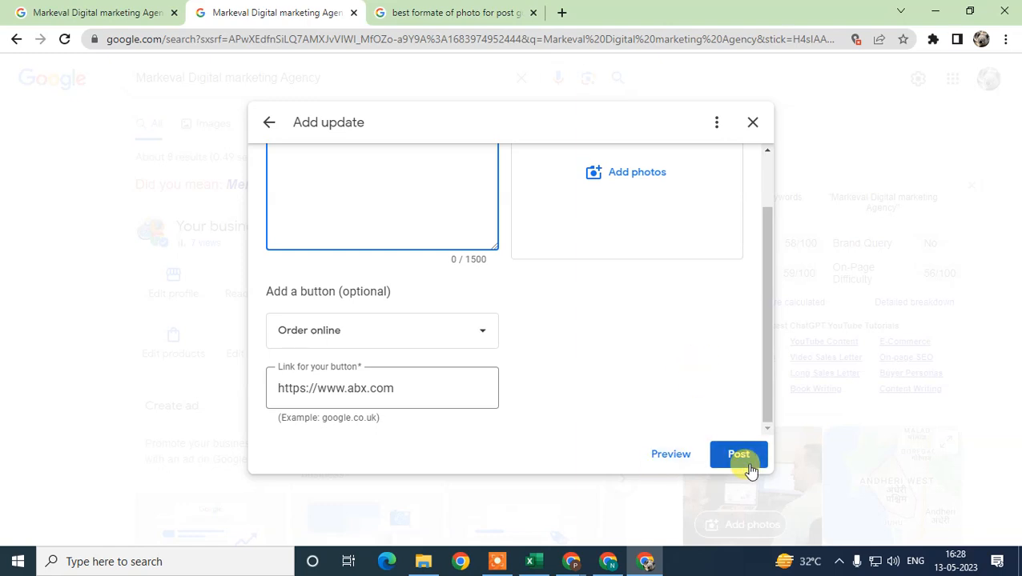
{"action": "scroll", "scroll_direction": "up", "scroll_amount": 3}
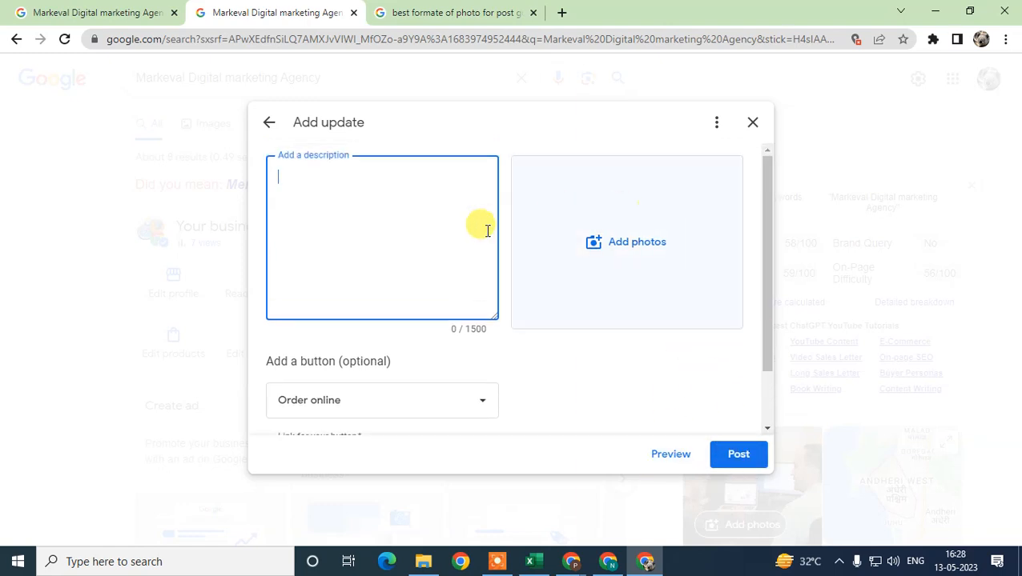
{"action": "mouse_move", "coordinate": [415, 121]}
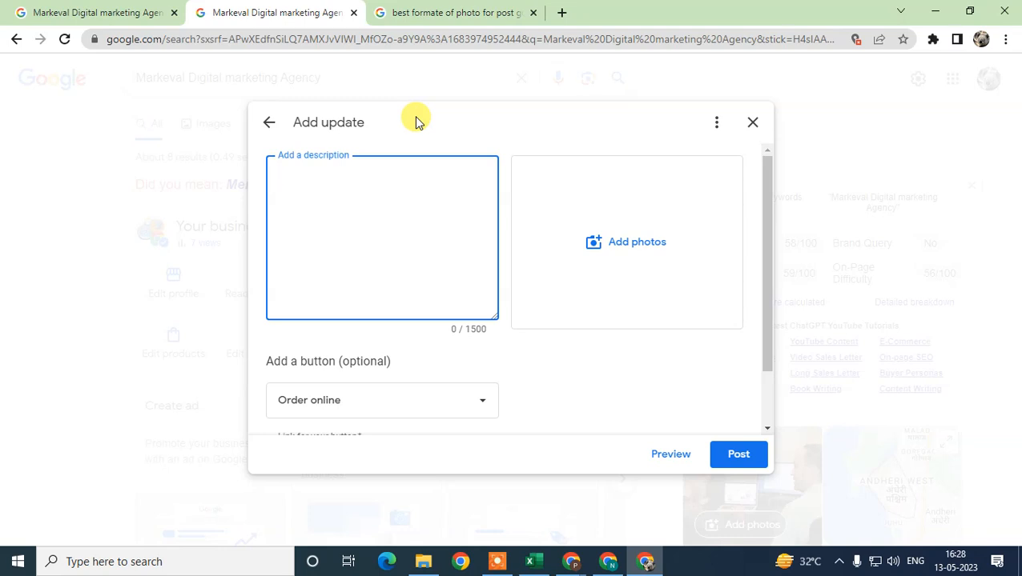
{"action": "left_click", "coordinate": [381, 237]}
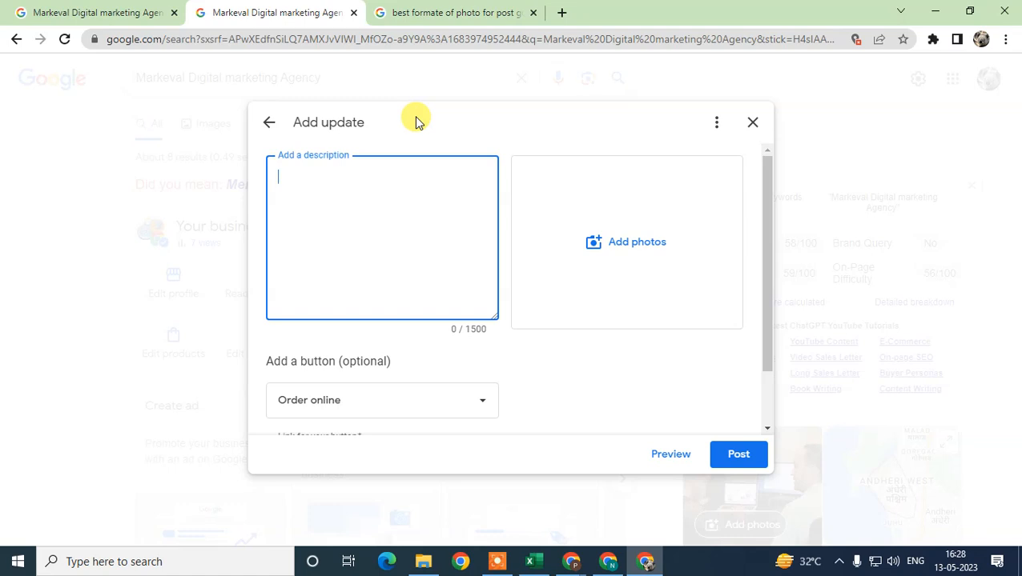